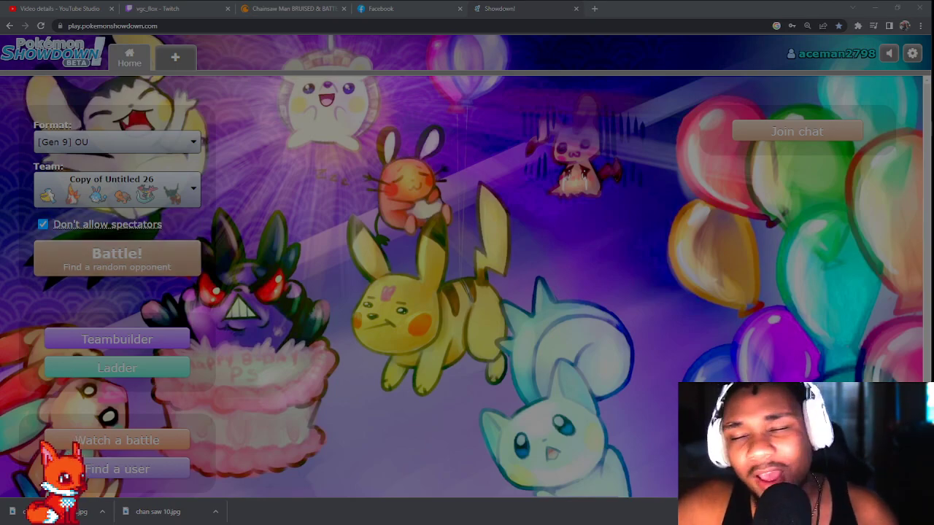
Queue a ranked Gen 9 OU battle with team 'Copy of Untitled 26' against a random opponent.
{"action": "left_click", "coordinate": [117, 256]}
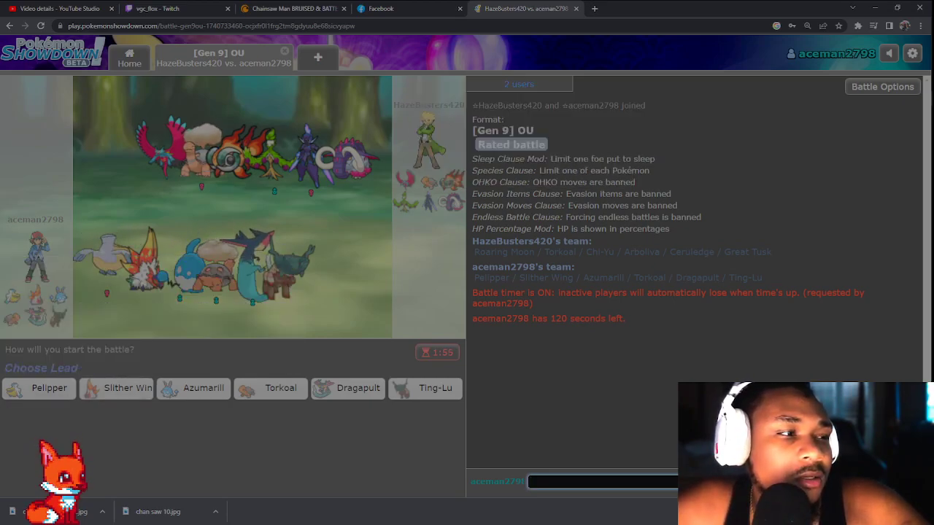
{"action": "mouse_move", "coordinate": [117, 388]}
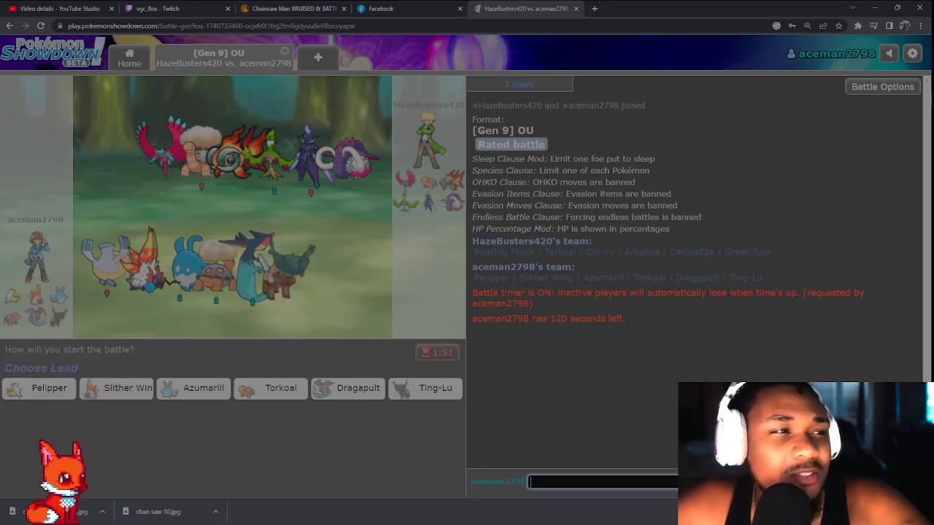
{"action": "mouse_move", "coordinate": [117, 388]}
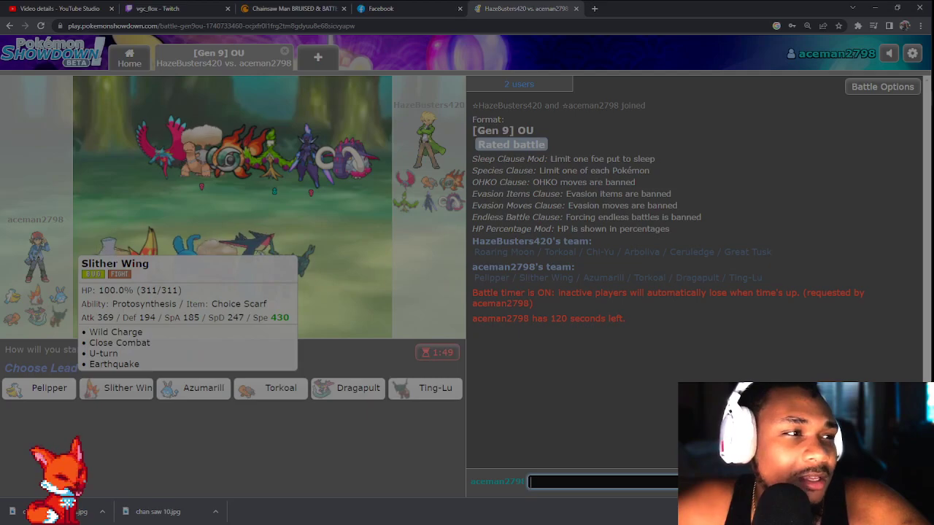
Send out Slither Wing as the lead against the opponent's Torkoal.
{"action": "left_click", "coordinate": [117, 388]}
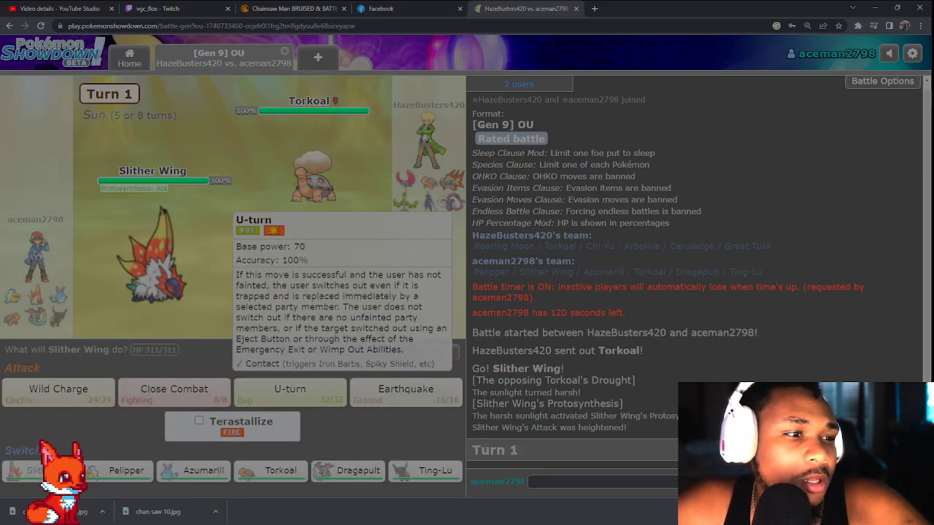
Lock in U-turn as Slither Wing's turn 1 move and wait on the opponent.
{"action": "left_click", "coordinate": [289, 391]}
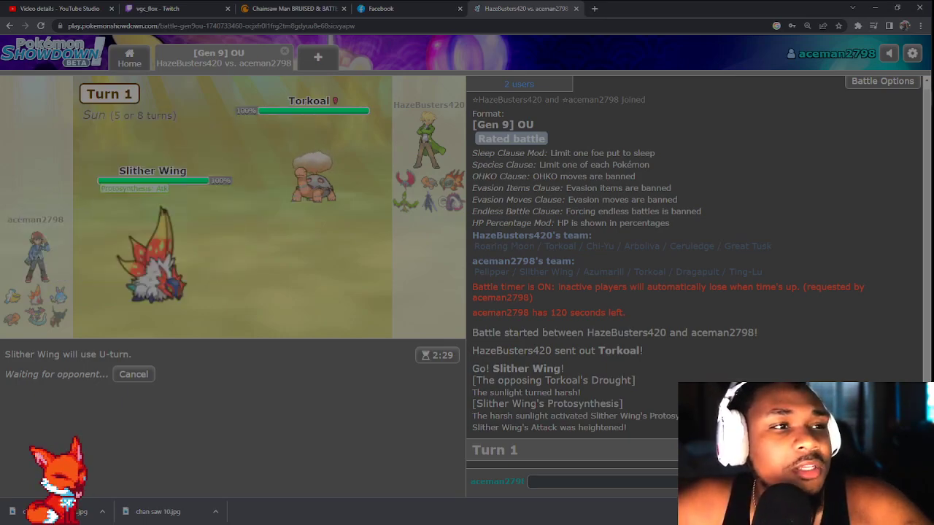
{"action": "mouse_move", "coordinate": [493, 245]}
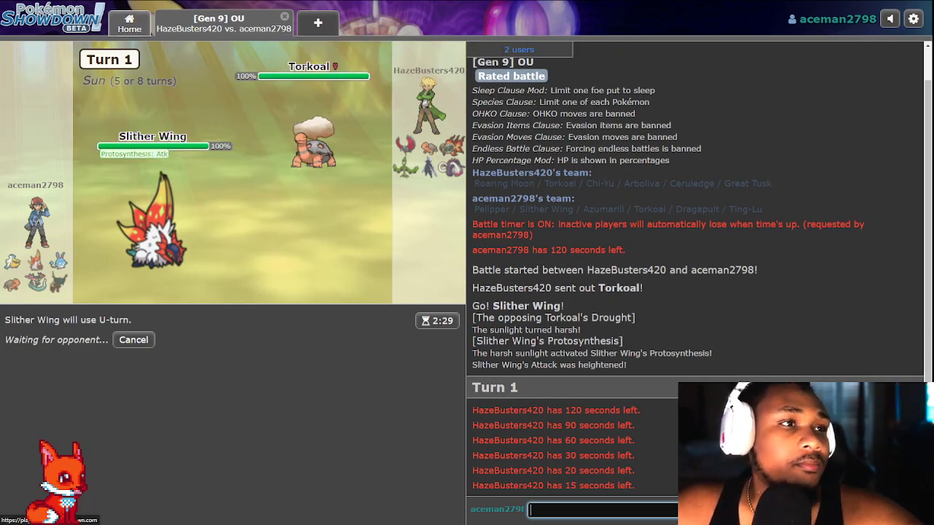
{"action": "mouse_move", "coordinate": [314, 143]}
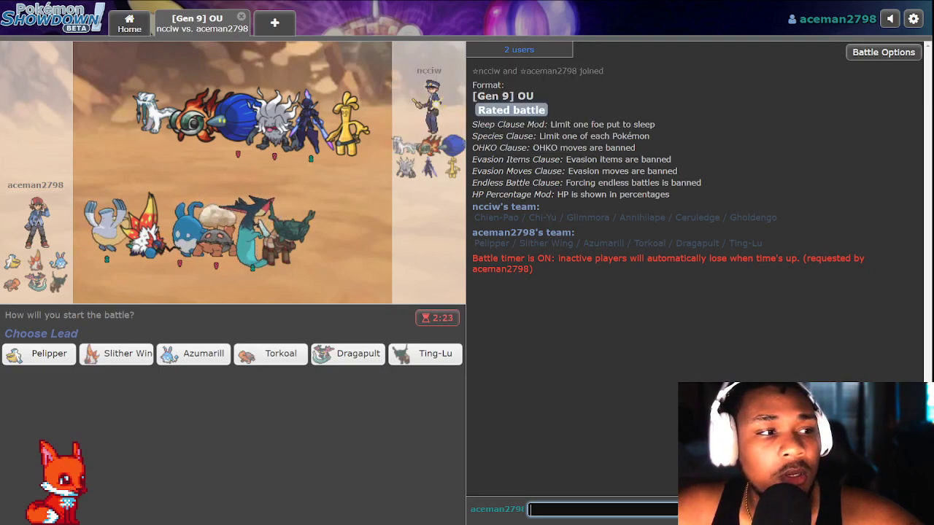
{"action": "mouse_move", "coordinate": [117, 354]}
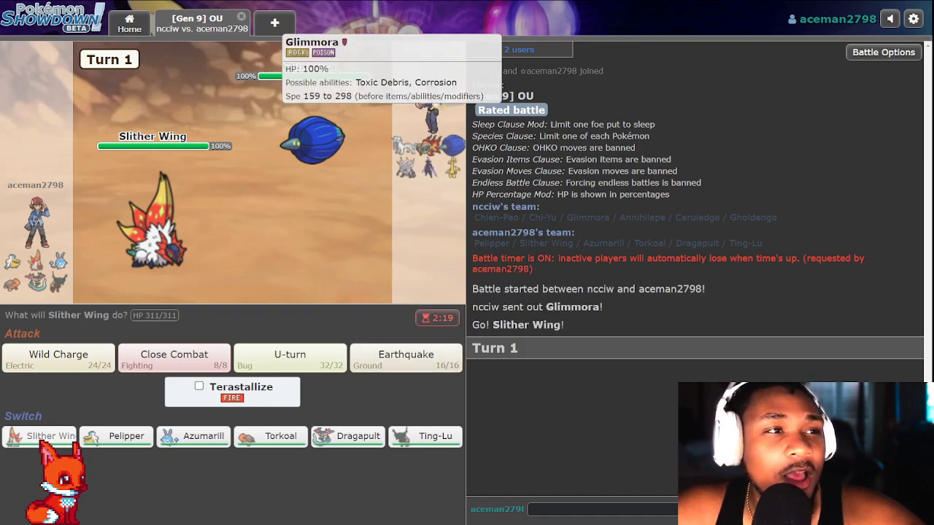
{"action": "mouse_move", "coordinate": [313, 138]}
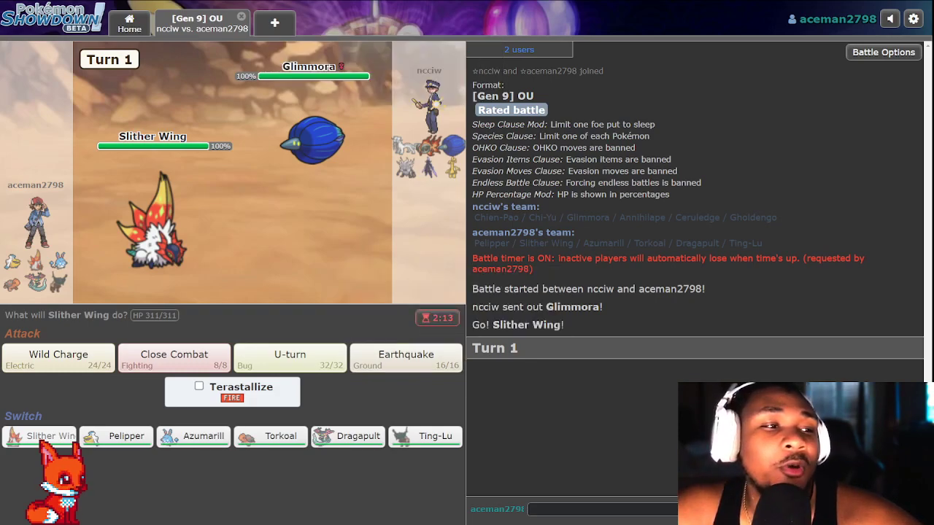
Hit Glimmora with Slither Wing's Earthquake, breaking its Focus Sash and knocking it out.
{"action": "left_click", "coordinate": [405, 358]}
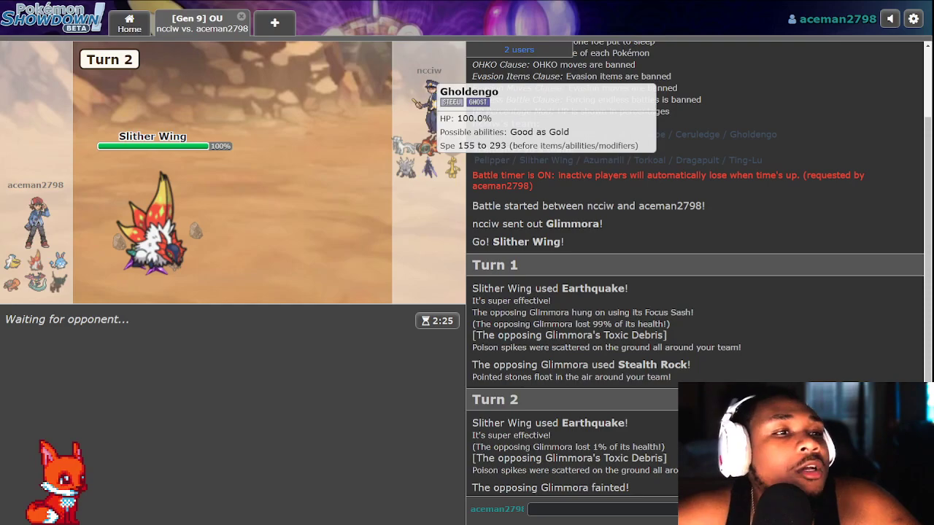
{"action": "mouse_move", "coordinate": [408, 149]}
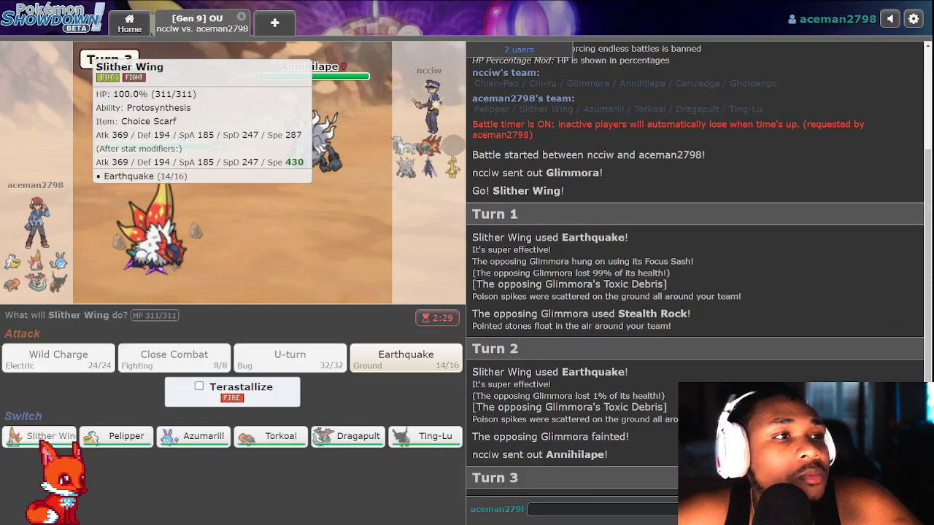
Switch Slither Wing out for Ting-Lu to face Annihilape.
{"action": "left_click", "coordinate": [423, 434]}
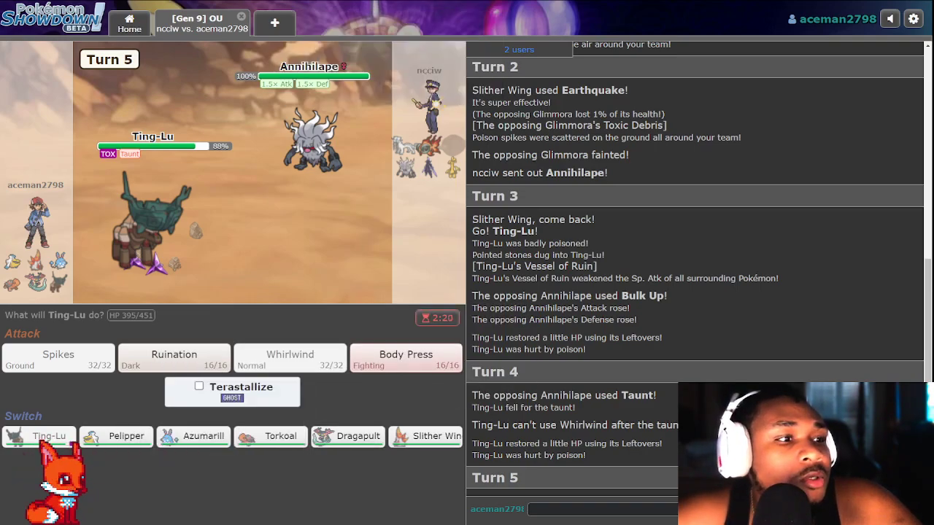
{"action": "mouse_move", "coordinate": [270, 435]}
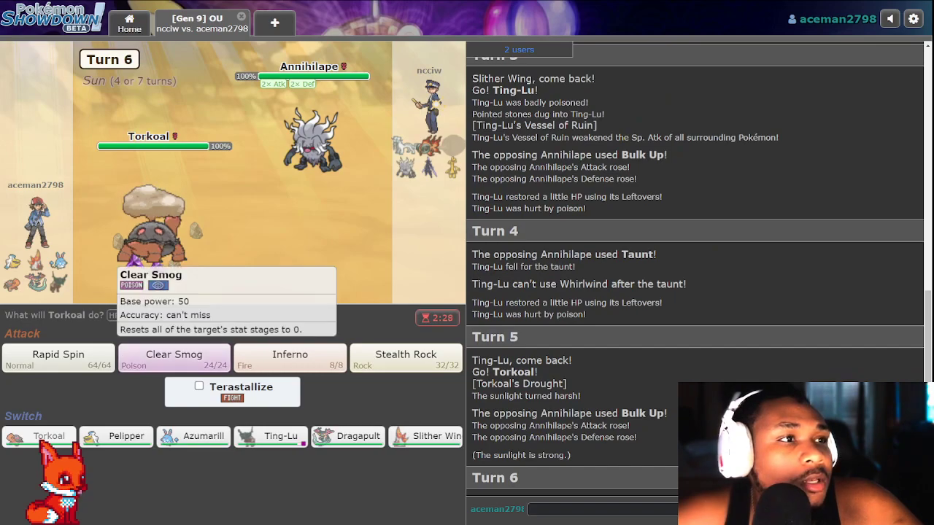
Wipe Annihilape's boosts with Torkoal's Clear Smog twice around the Inferno burn.
{"action": "left_click", "coordinate": [174, 357]}
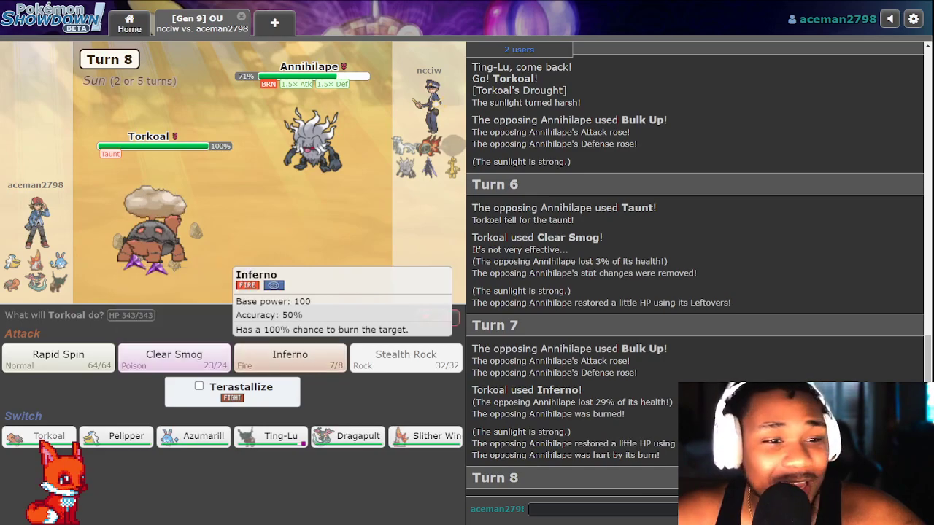
{"action": "left_click", "coordinate": [174, 357]}
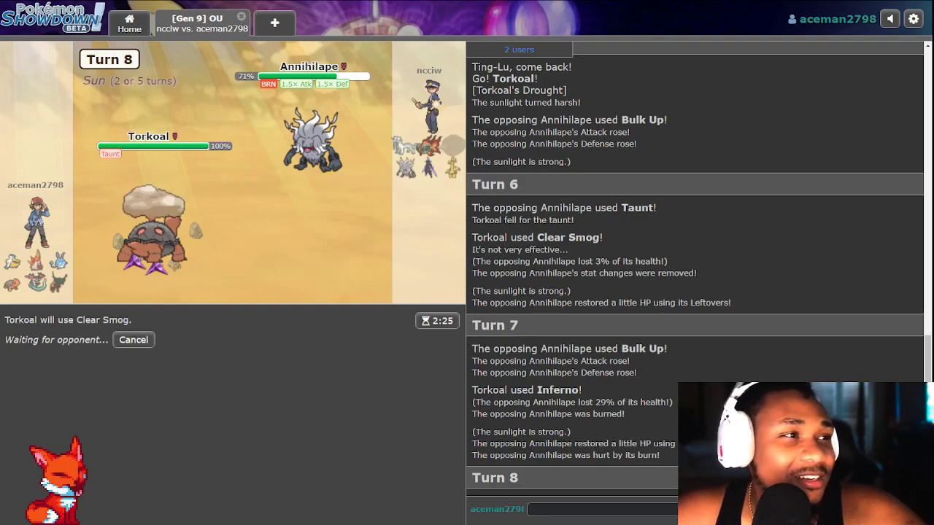
{"action": "mouse_move", "coordinate": [149, 138]}
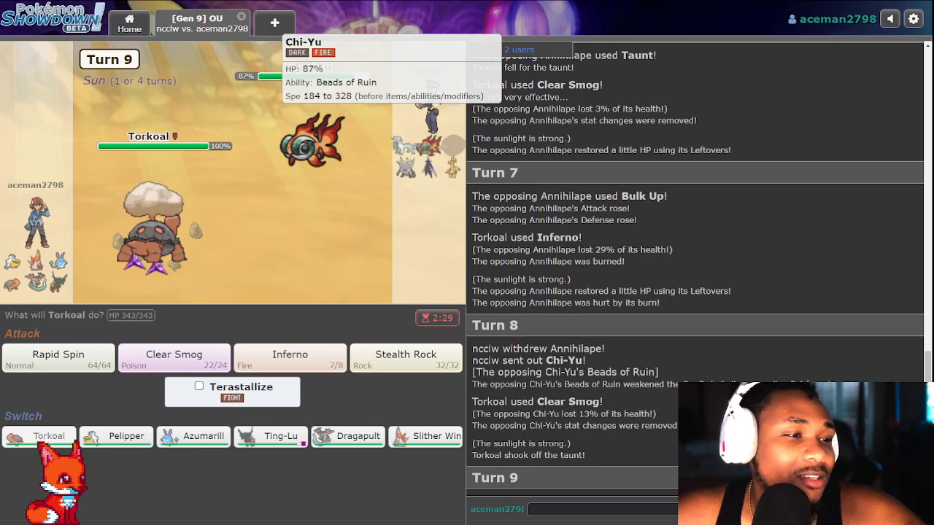
{"action": "mouse_move", "coordinate": [272, 434]}
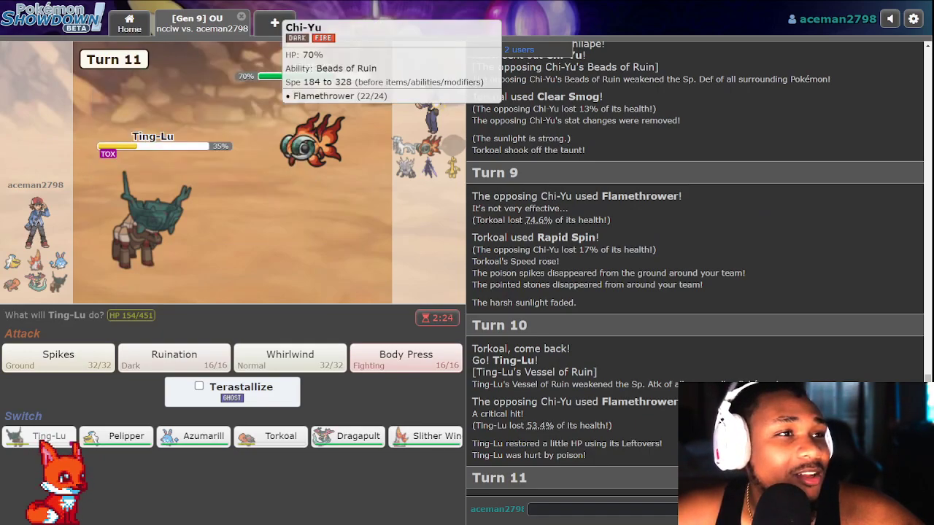
Lay Spikes on the opposing side with Ting-Lu as Annihilape returns.
{"action": "left_click", "coordinate": [58, 357]}
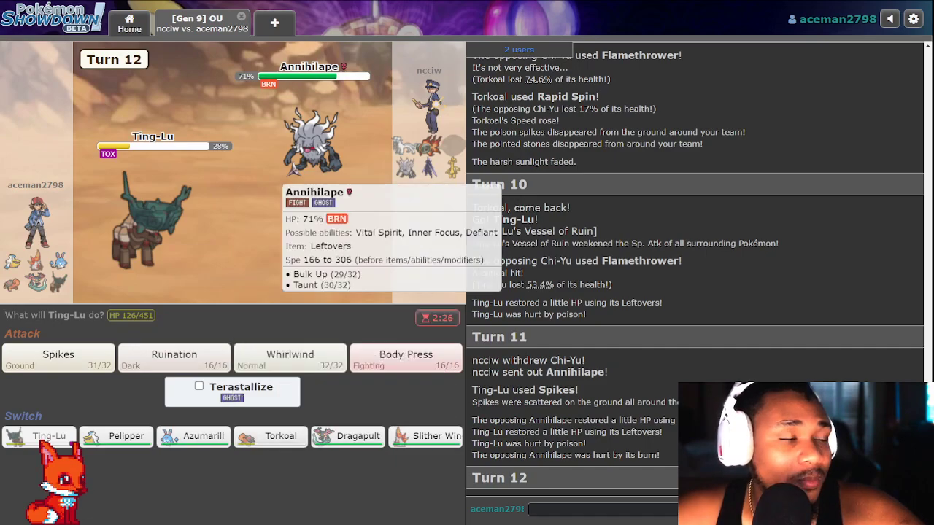
Bring Azumarill in for Ting-Lu and KO the burned Annihilape with Play Rough.
{"action": "left_click", "coordinate": [192, 435]}
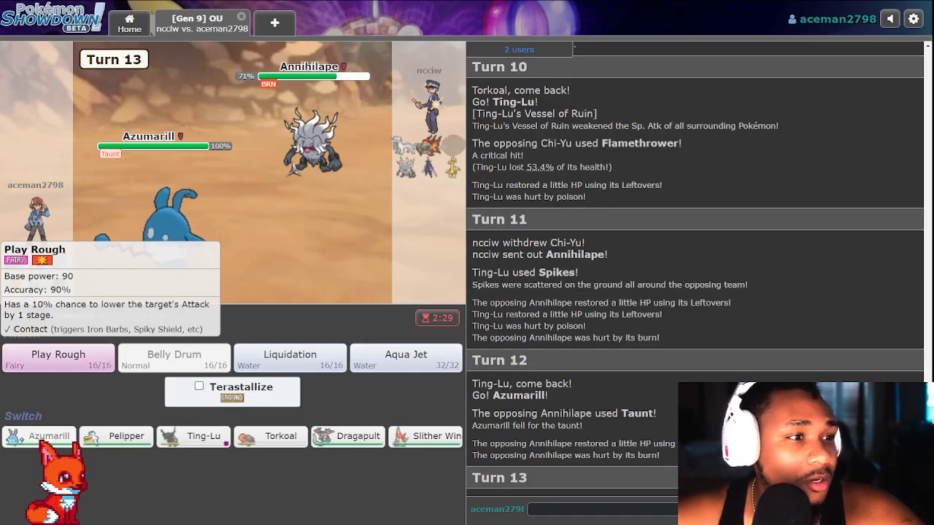
{"action": "left_click", "coordinate": [59, 357]}
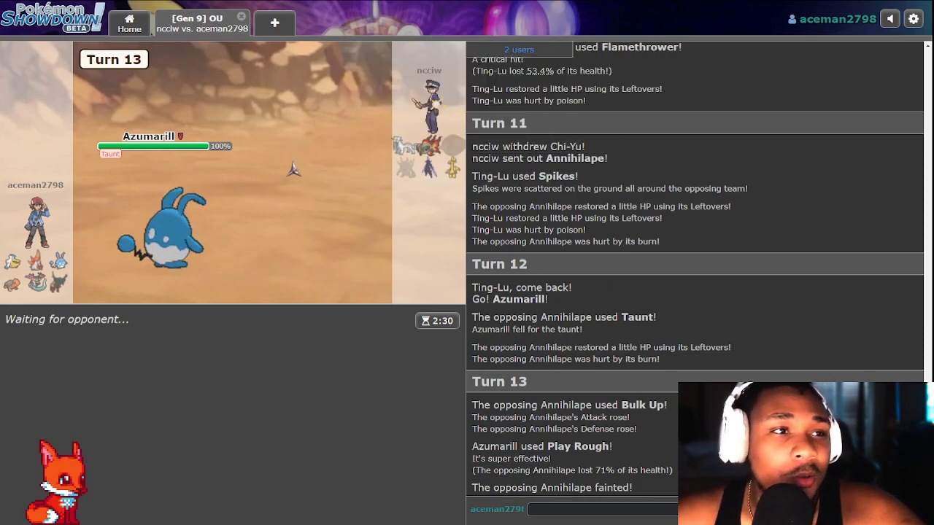
{"action": "mouse_move", "coordinate": [429, 149]}
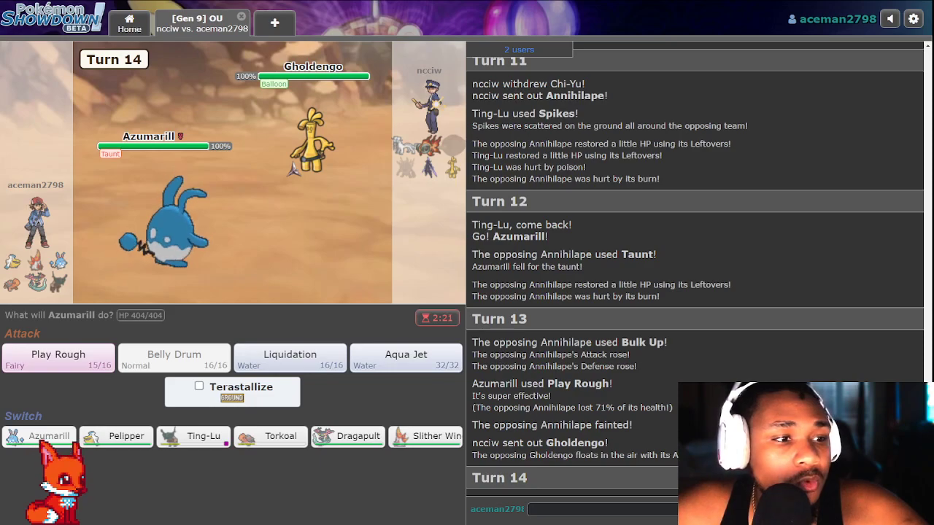
{"action": "mouse_move", "coordinate": [426, 434]}
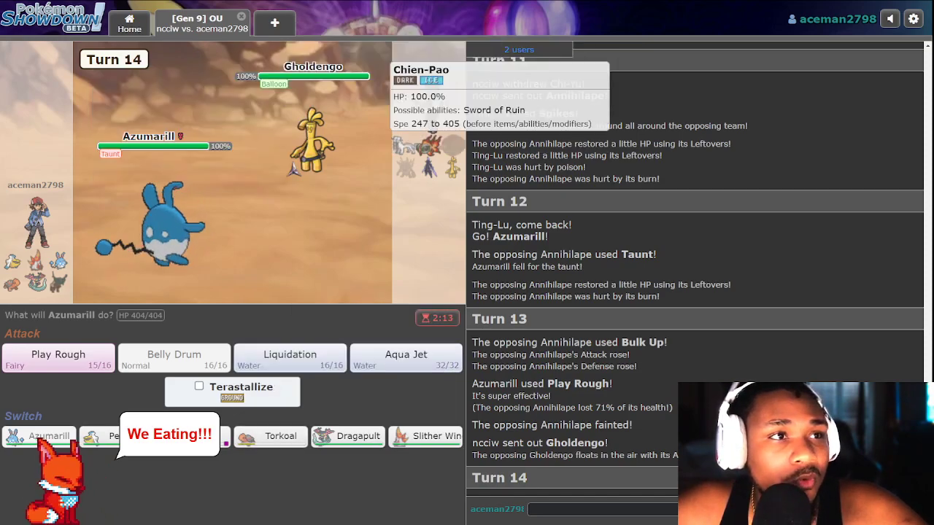
{"action": "mouse_move", "coordinate": [271, 435]}
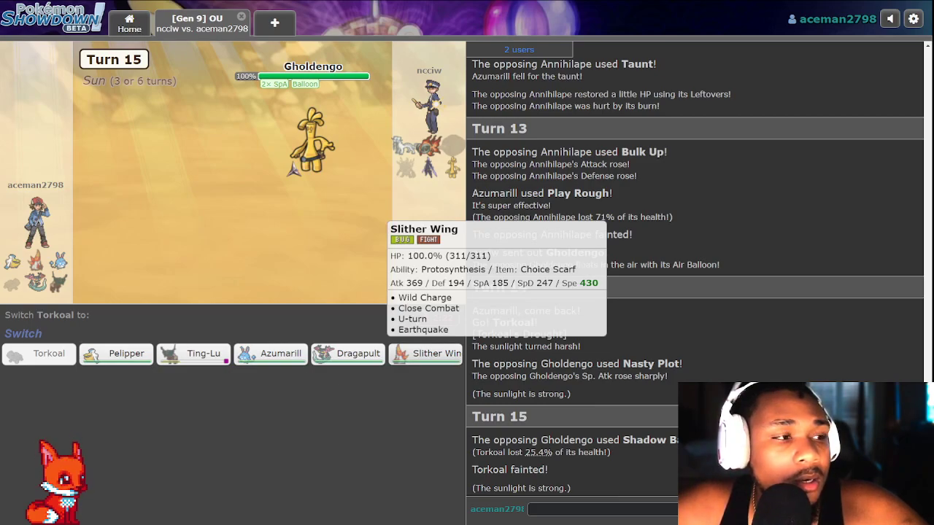
{"action": "mouse_move", "coordinate": [280, 355]}
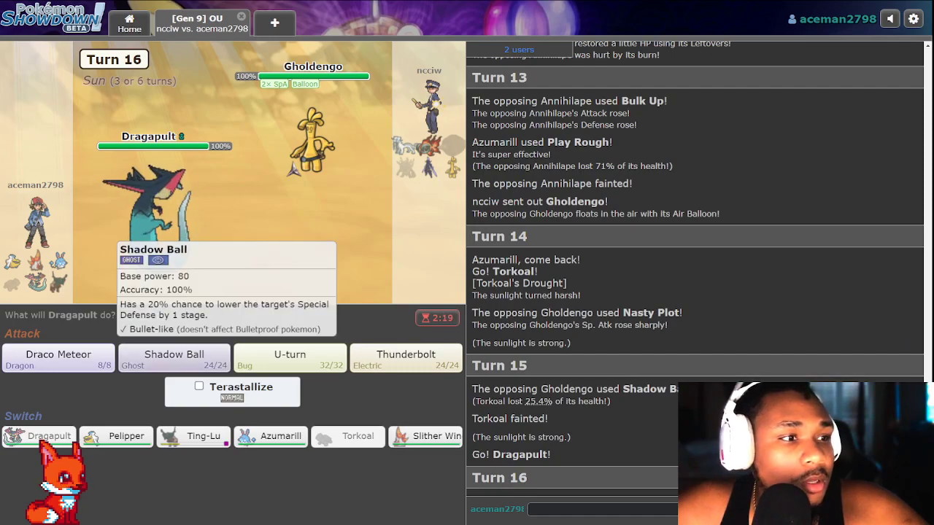
Chip the incoming Chi-Yu with Dragapult's Shadow Ball on turn 16.
{"action": "left_click", "coordinate": [173, 357]}
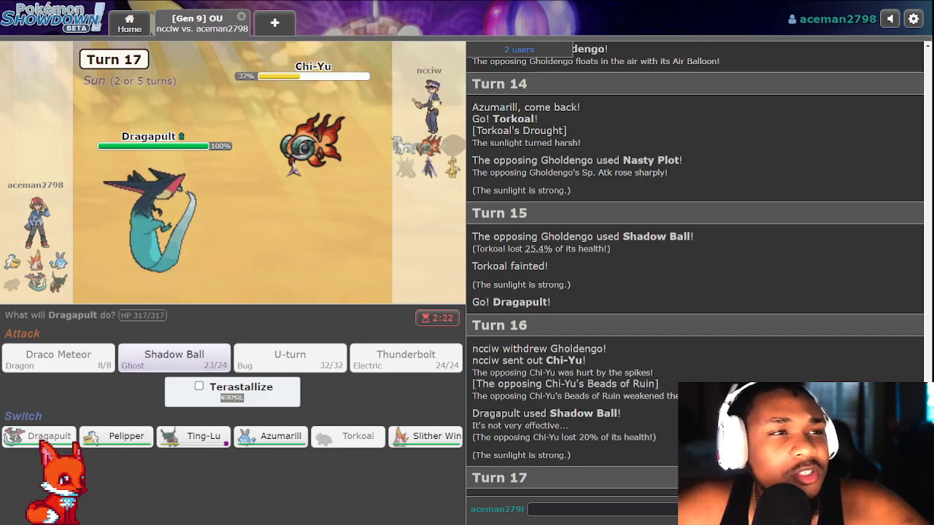
{"action": "mouse_move", "coordinate": [312, 139]}
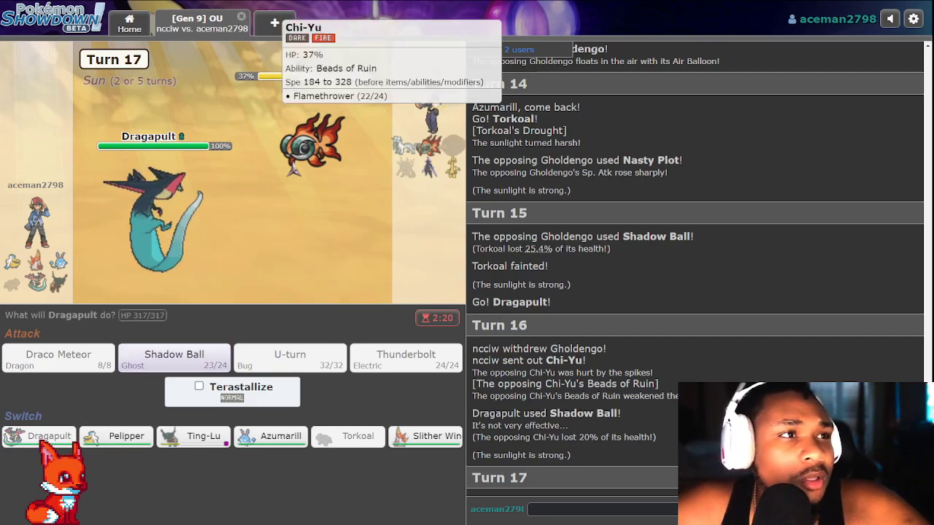
{"action": "mouse_move", "coordinate": [271, 436]}
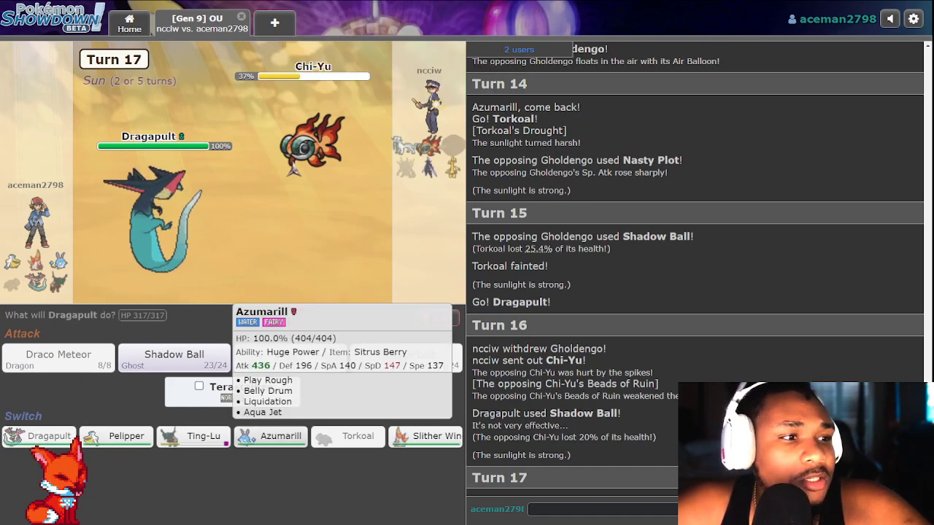
{"action": "mouse_move", "coordinate": [192, 434]}
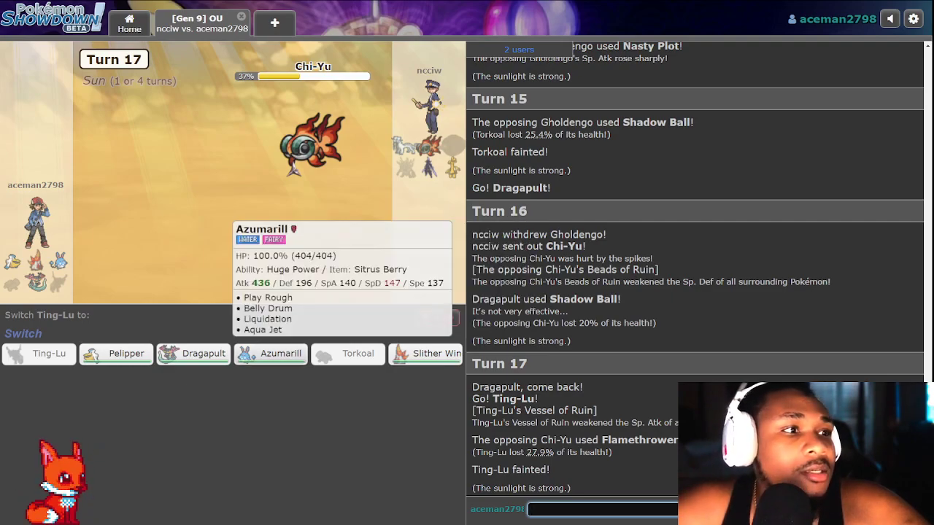
Replace the fainted Ting-Lu with Azumarill and knock out Chi-Yu with Aqua Jet.
{"action": "left_click", "coordinate": [272, 354]}
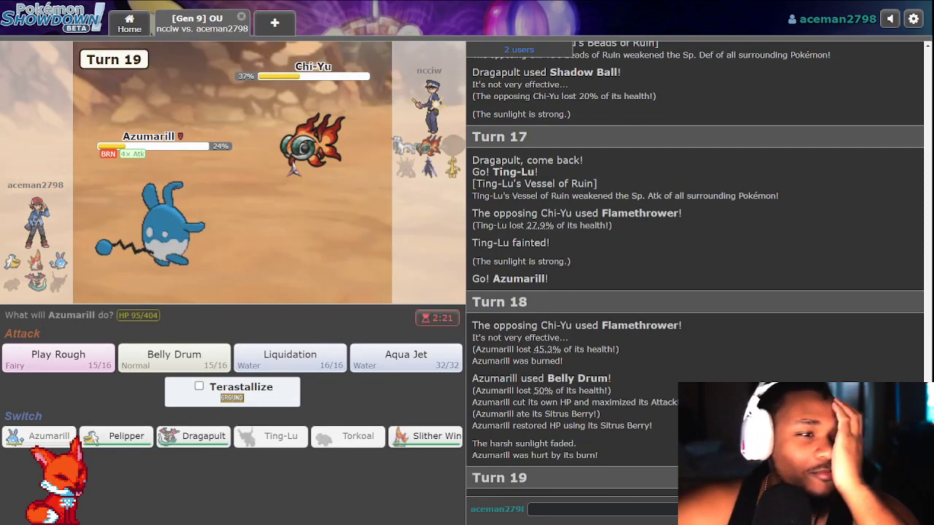
{"action": "mouse_move", "coordinate": [406, 358]}
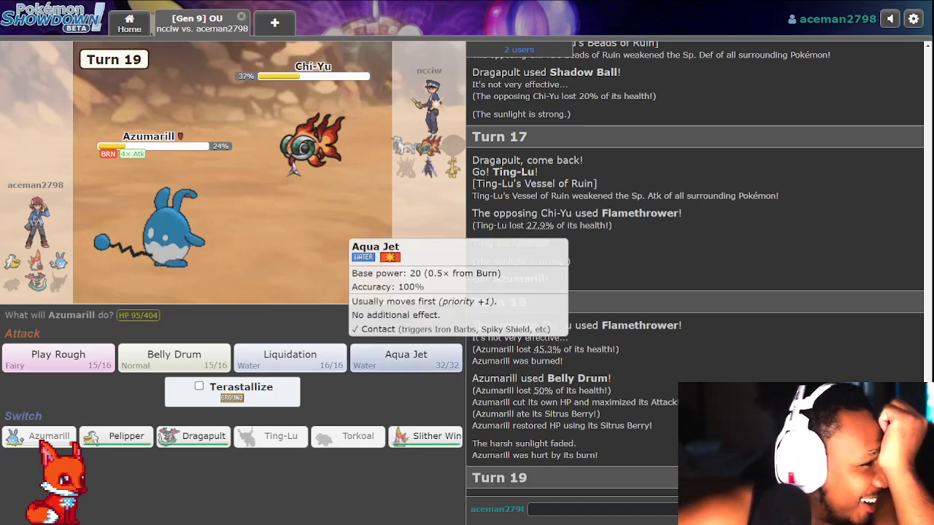
{"action": "left_click", "coordinate": [406, 358]}
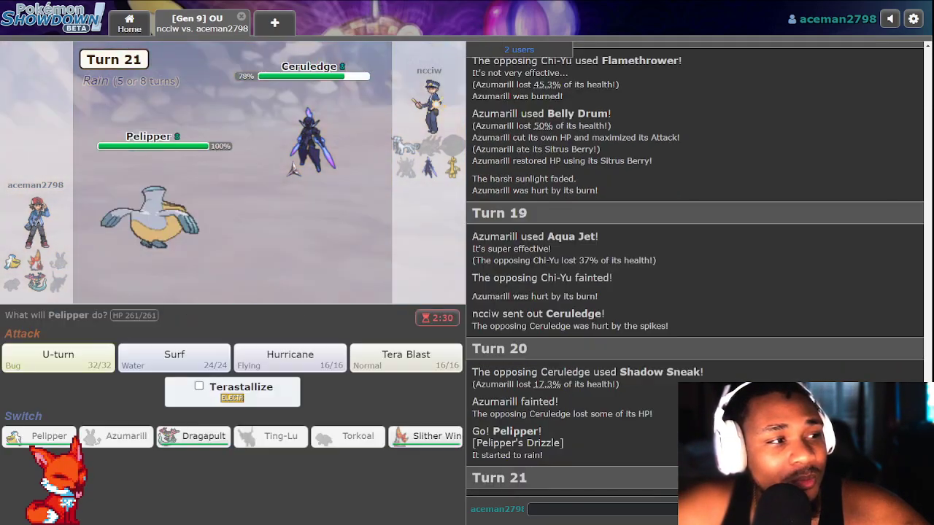
Use Pelipper's Surf to knock out Ceruledge, then Surf Gholdengo on the next turn.
{"action": "left_click", "coordinate": [173, 357]}
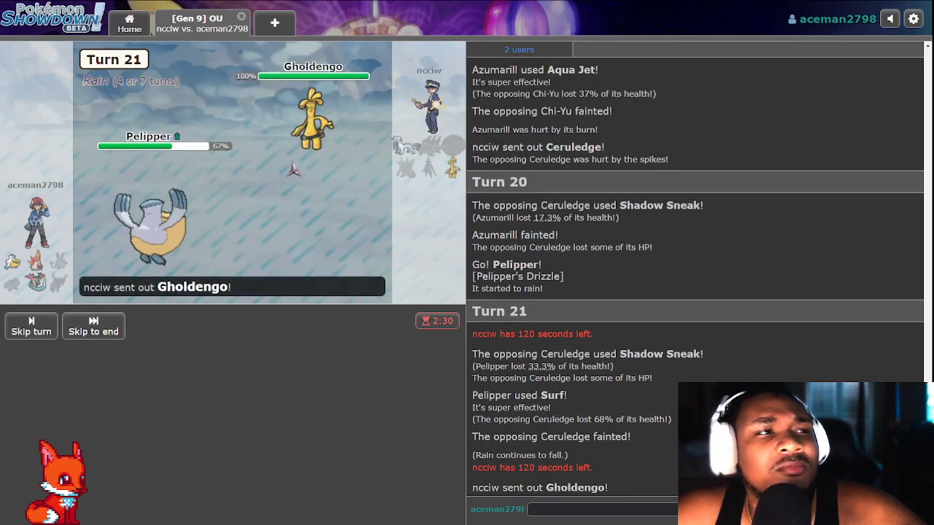
{"action": "left_click", "coordinate": [93, 327]}
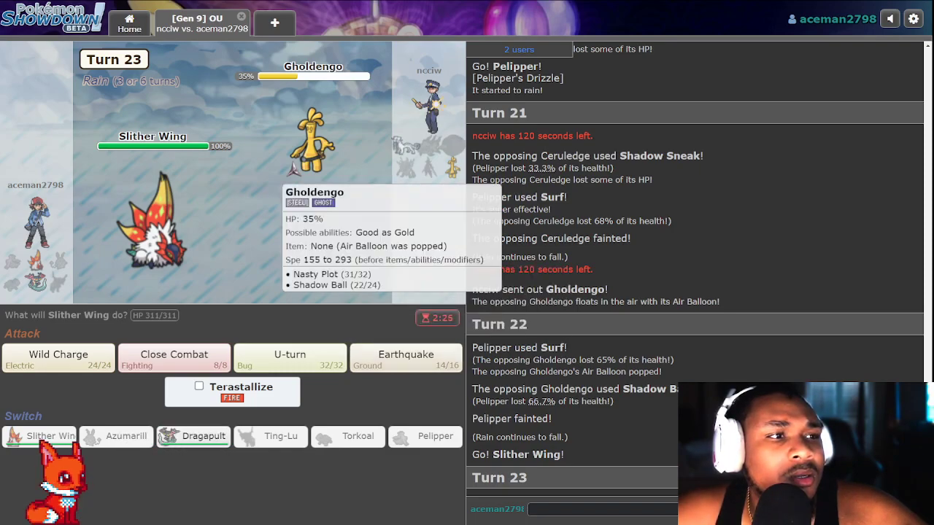
Fell Gholdengo with Slither Wing's Earthquake, then attack Chien-Pao with Close Combat.
{"action": "left_click", "coordinate": [405, 358]}
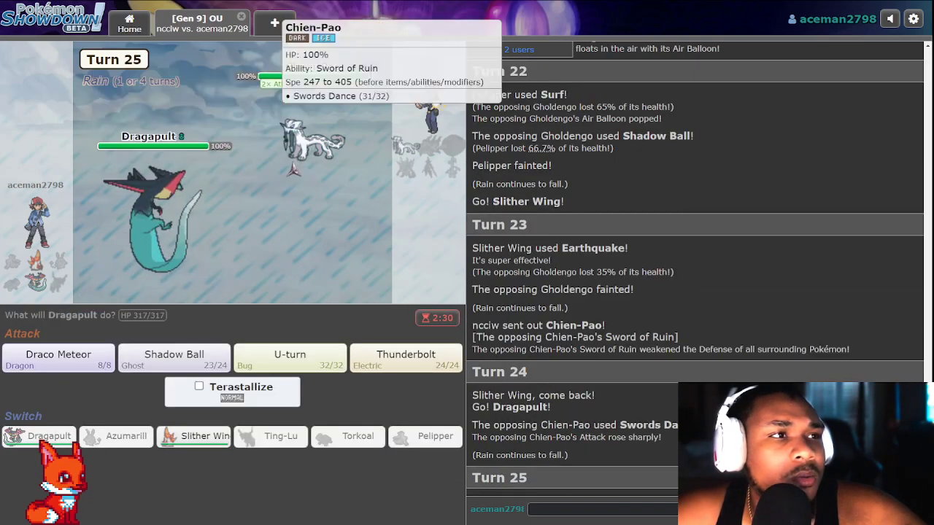
{"action": "mouse_move", "coordinate": [289, 357]}
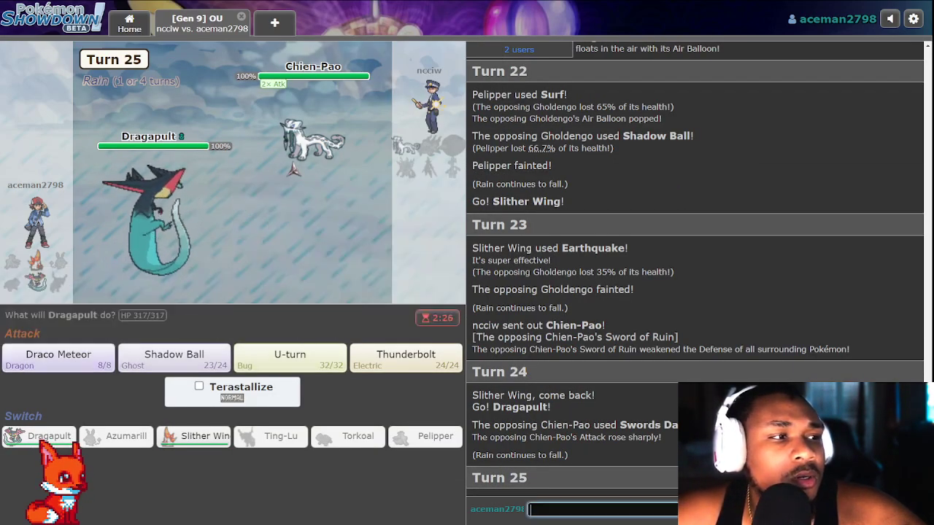
{"action": "mouse_move", "coordinate": [194, 437]}
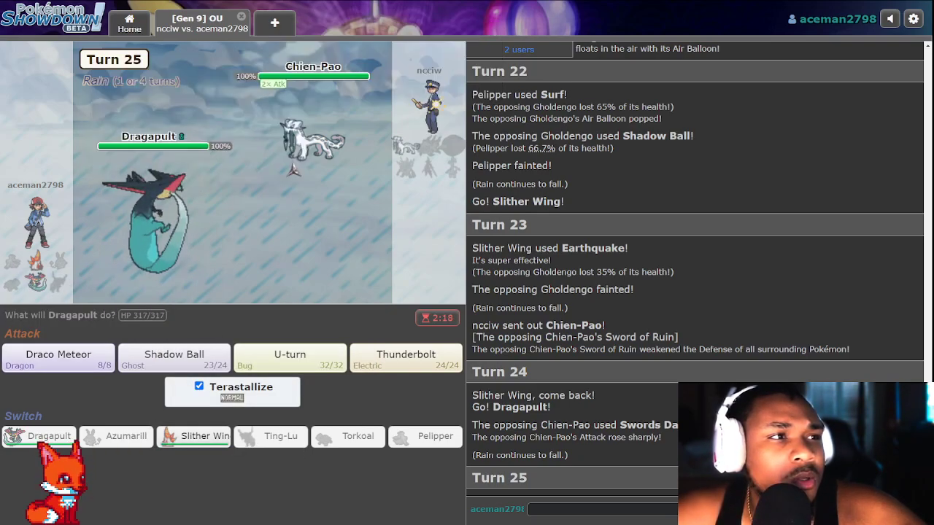
{"action": "mouse_move", "coordinate": [153, 204]}
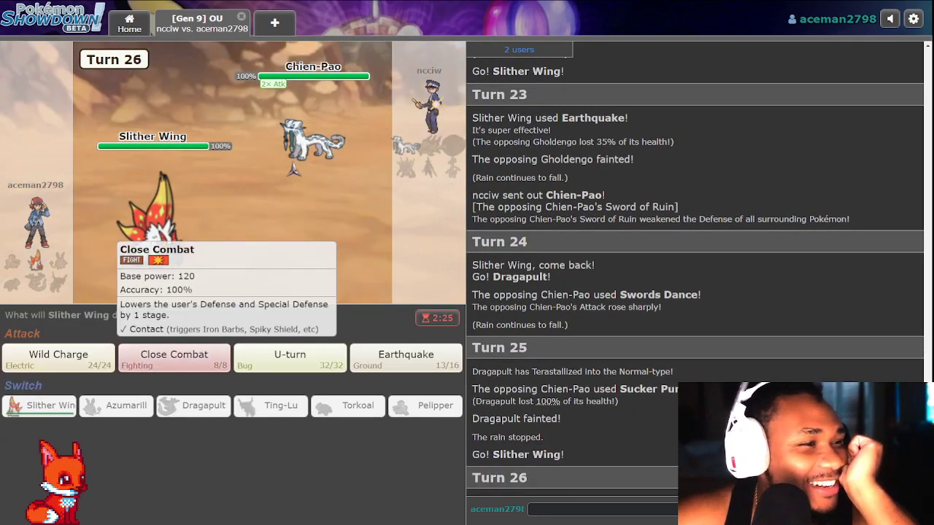
{"action": "left_click", "coordinate": [174, 357]}
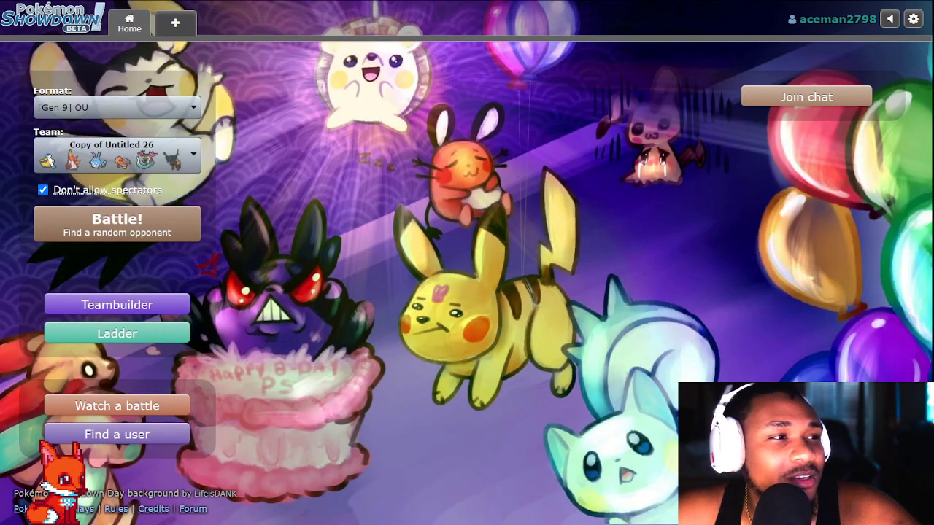
Queue a new Gen 9 OU ranked battle and land in team preview against Astico.
{"action": "left_click", "coordinate": [117, 223]}
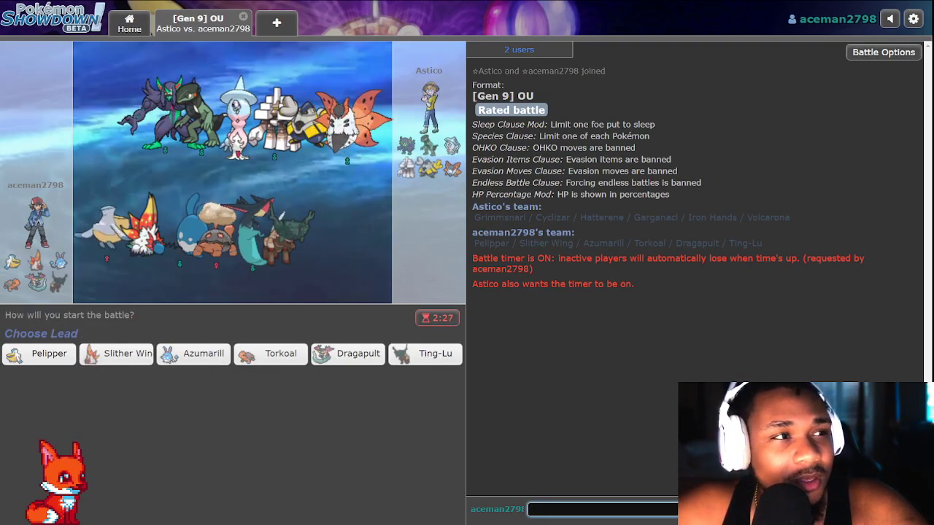
{"action": "mouse_move", "coordinate": [117, 354]}
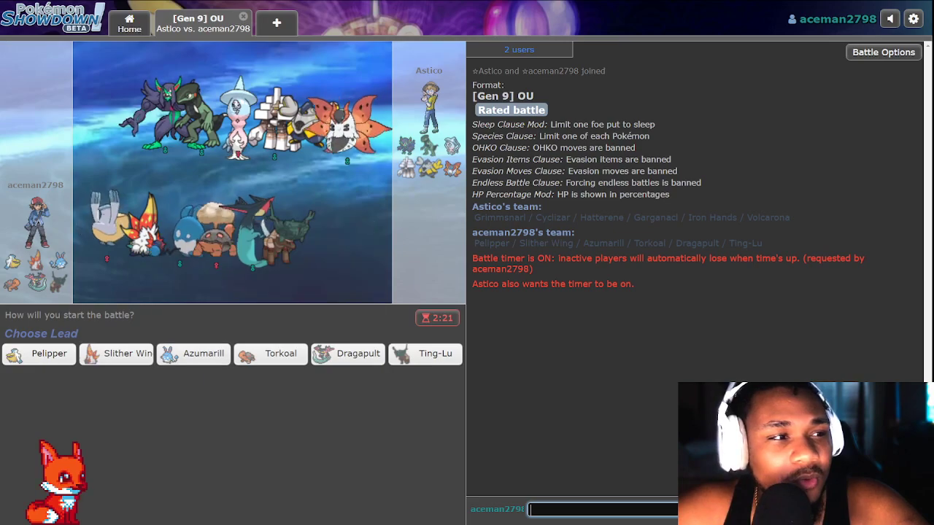
Choose Slither Wing as the lead against Astico's Grimmsnarl.
{"action": "left_click", "coordinate": [115, 355]}
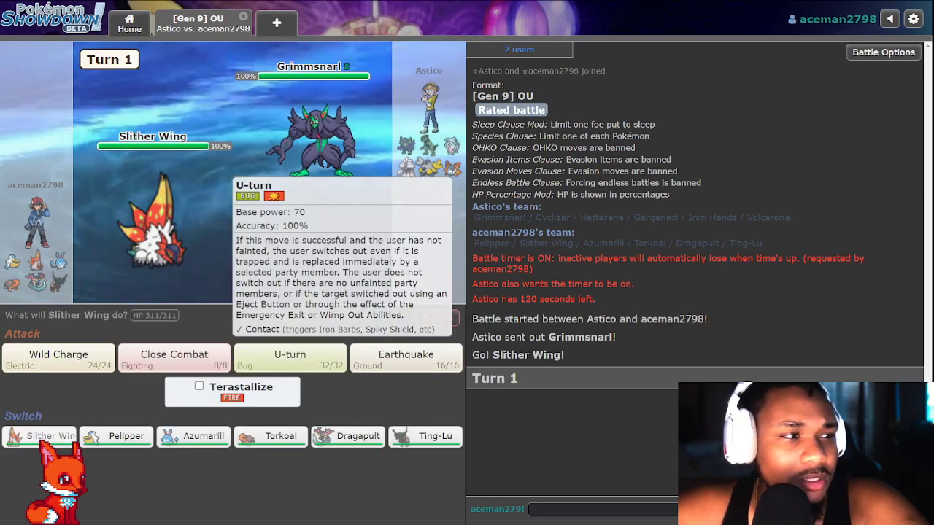
Pivot out with Slither Wing's U-turn and bring Ting-Lu in to replace it.
{"action": "left_click", "coordinate": [289, 359]}
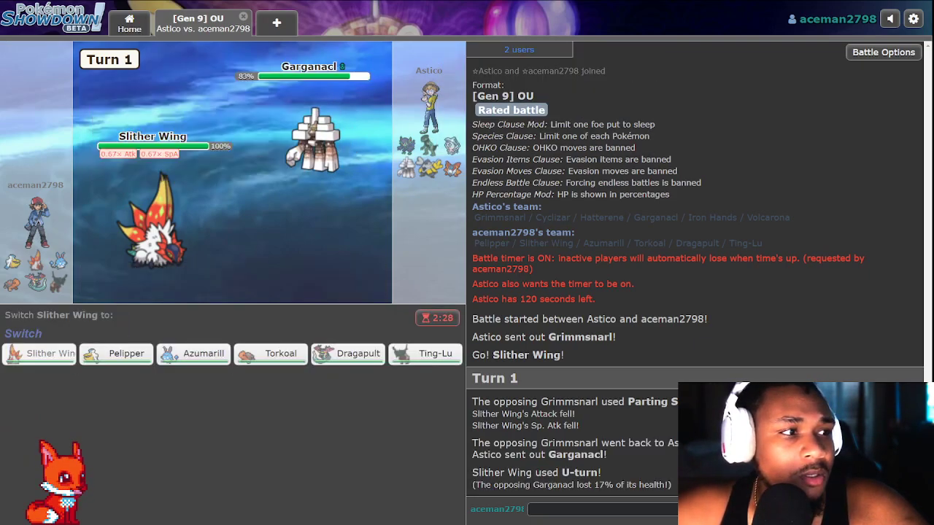
{"action": "mouse_move", "coordinate": [193, 354]}
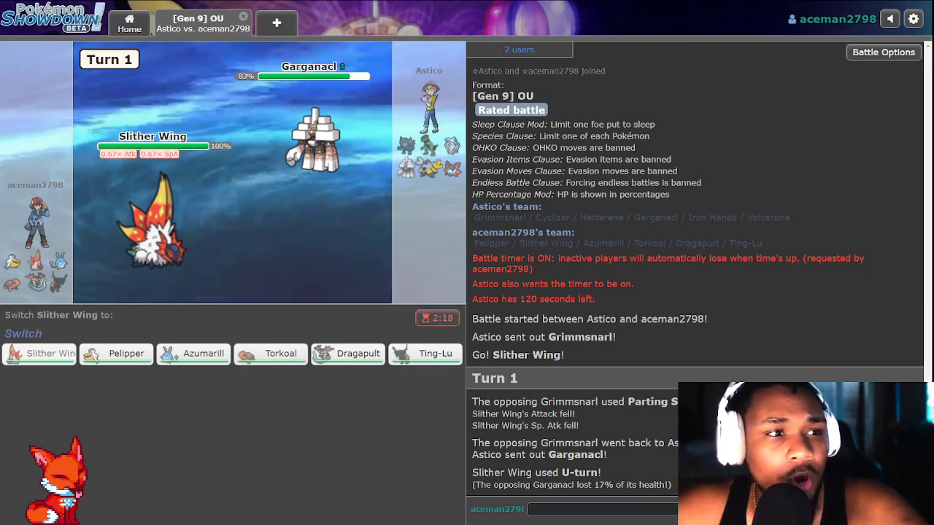
{"action": "mouse_move", "coordinate": [426, 355]}
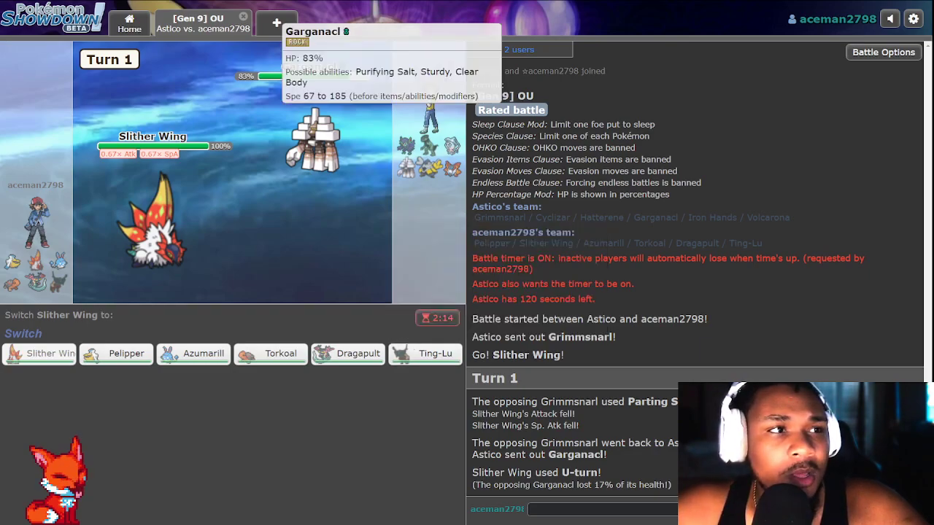
{"action": "mouse_move", "coordinate": [424, 353]}
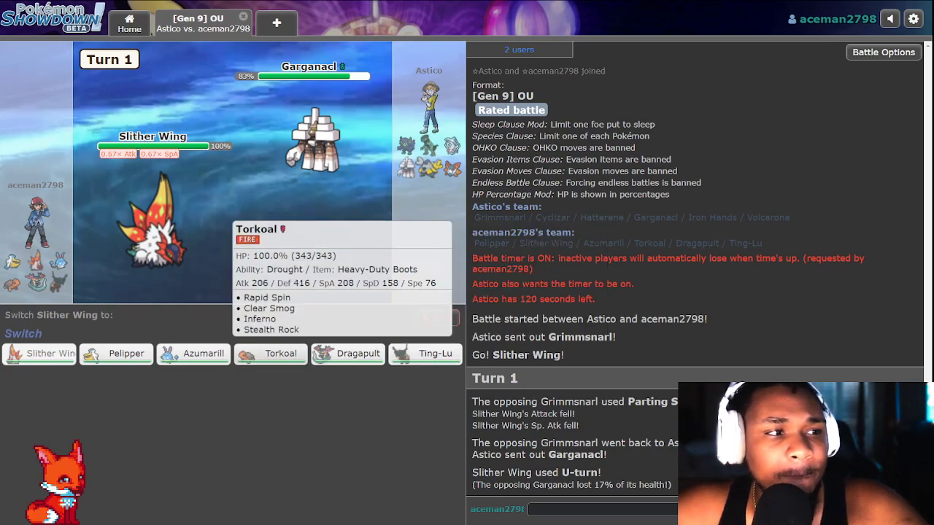
{"action": "mouse_move", "coordinate": [193, 355]}
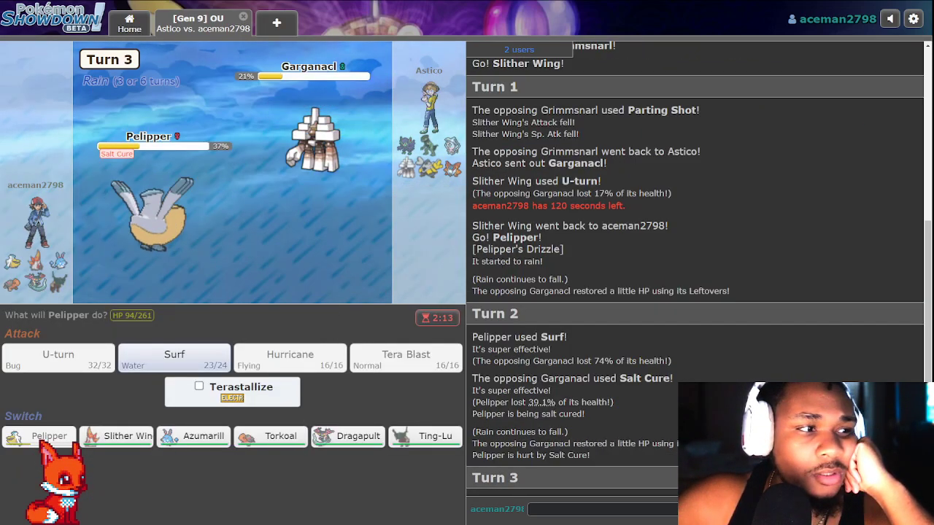
{"action": "mouse_move", "coordinate": [435, 435]}
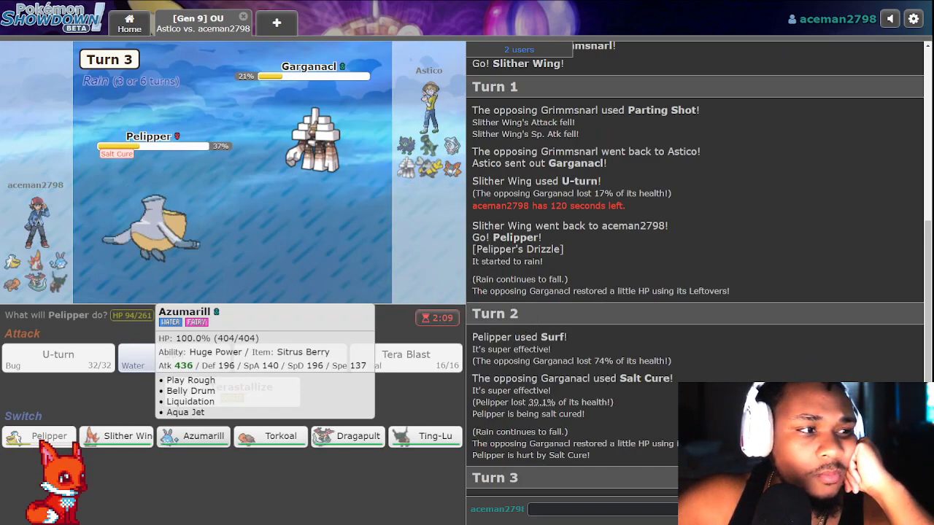
{"action": "mouse_move", "coordinate": [117, 436]}
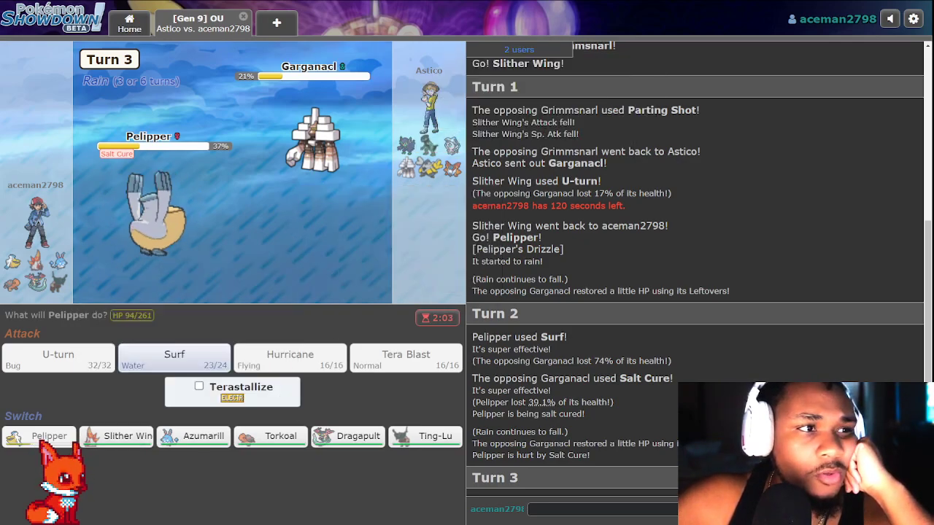
{"action": "mouse_move", "coordinate": [116, 435]}
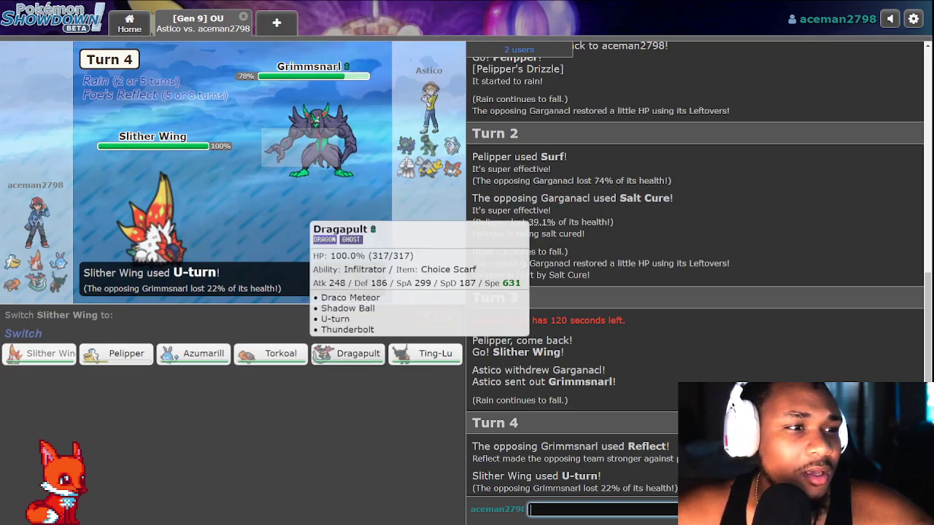
{"action": "left_click", "coordinate": [425, 354]}
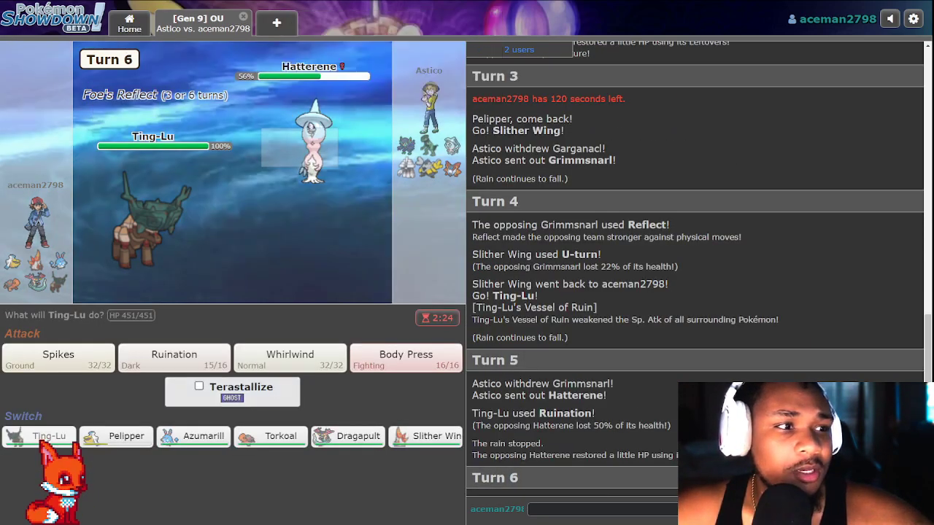
{"action": "mouse_move", "coordinate": [289, 357]}
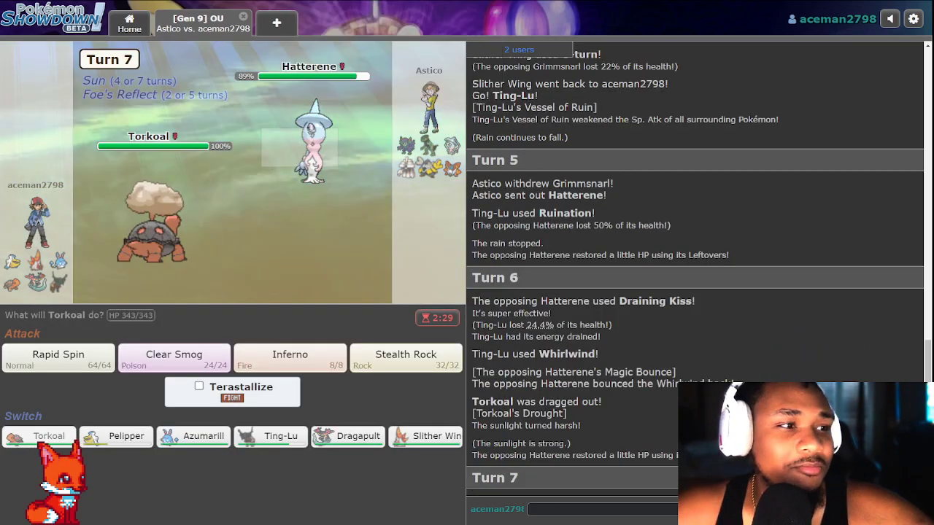
{"action": "mouse_move", "coordinate": [406, 357]}
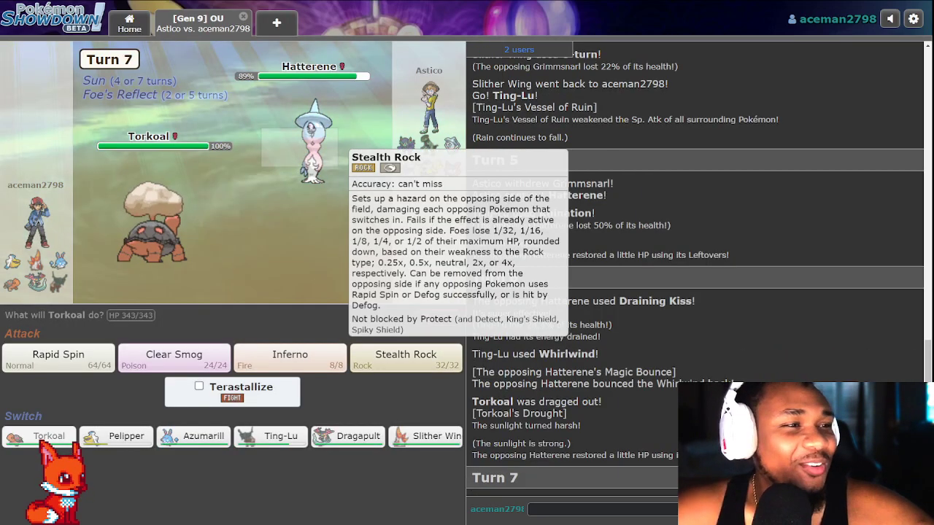
{"action": "mouse_move", "coordinate": [289, 357]}
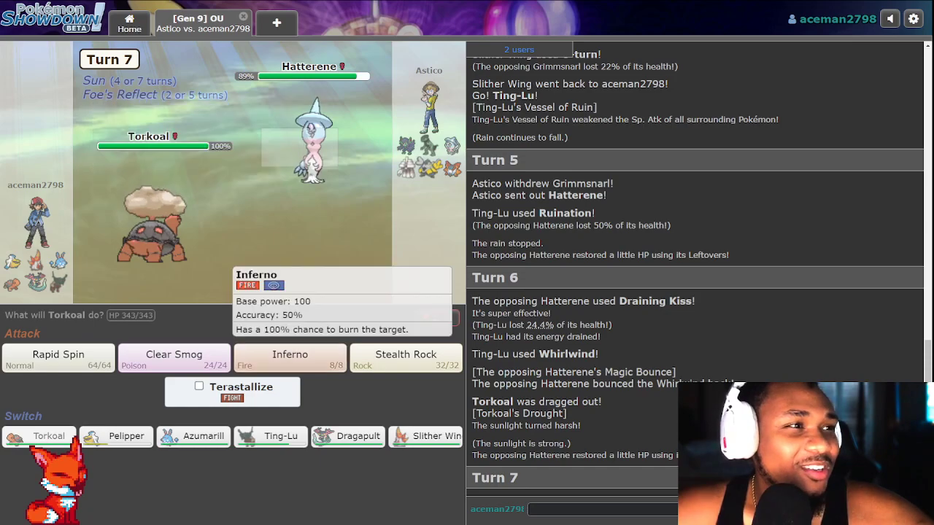
{"action": "mouse_move", "coordinate": [312, 139]}
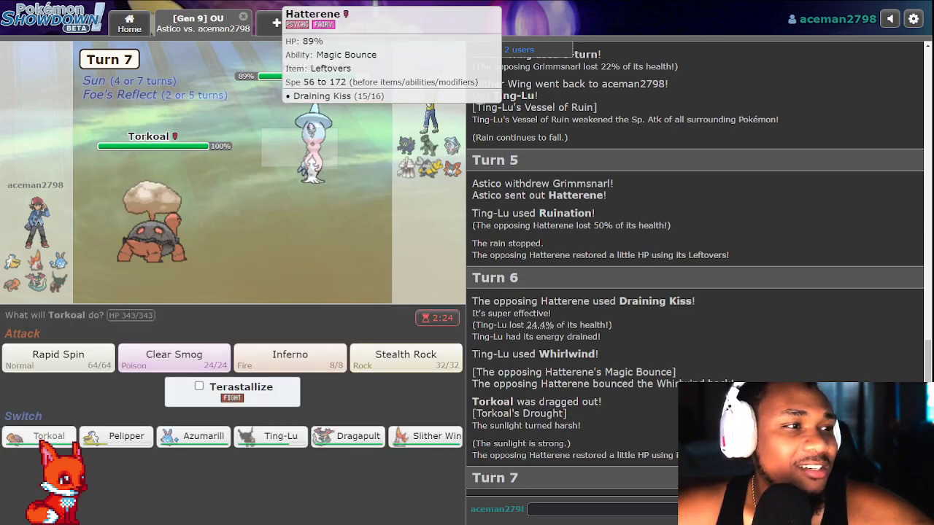
{"action": "mouse_move", "coordinate": [313, 146]}
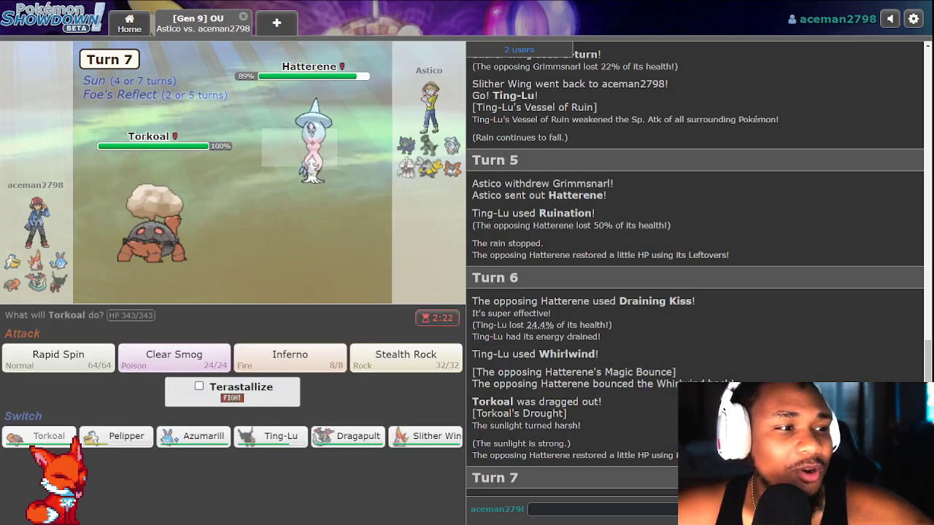
{"action": "mouse_move", "coordinate": [193, 435]}
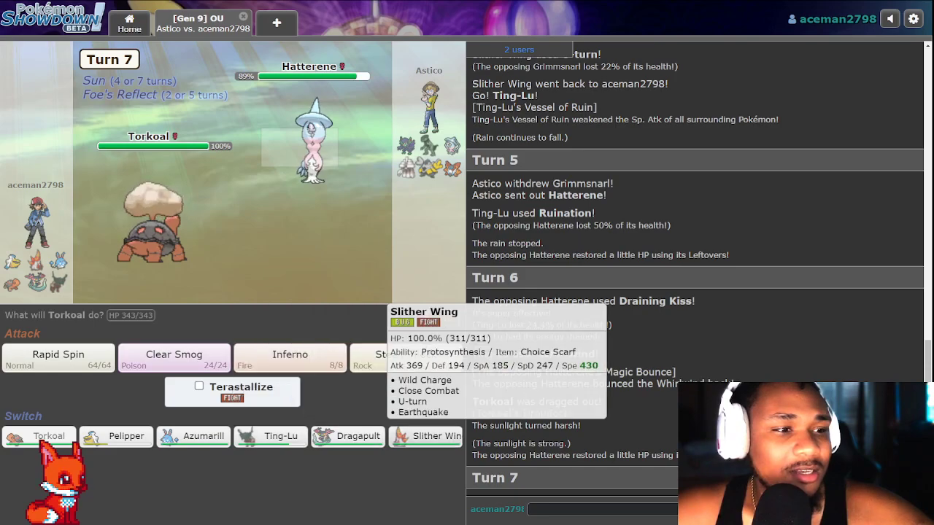
Burn the opposing Grimmsnarl with Torkoal's Inferno.
{"action": "left_click", "coordinate": [289, 357]}
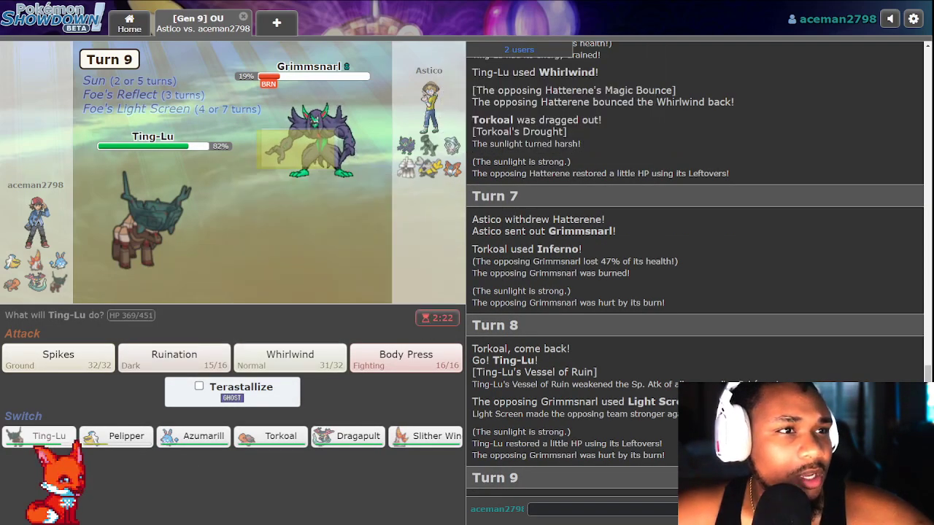
Hit Hatterene with Ting-Lu's Ruination, then wipe its Calm Mind boosts with Torkoal's Clear Smog.
{"action": "left_click", "coordinate": [174, 357]}
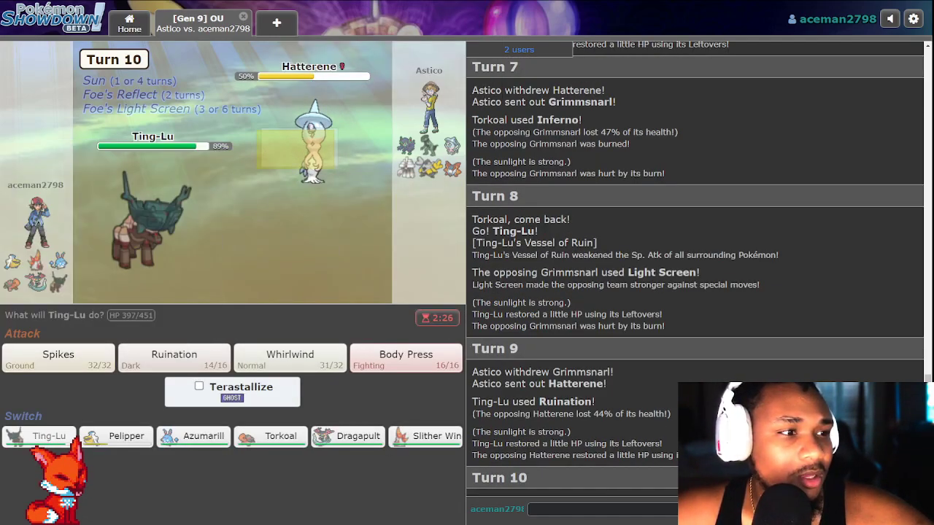
{"action": "mouse_move", "coordinate": [269, 435]}
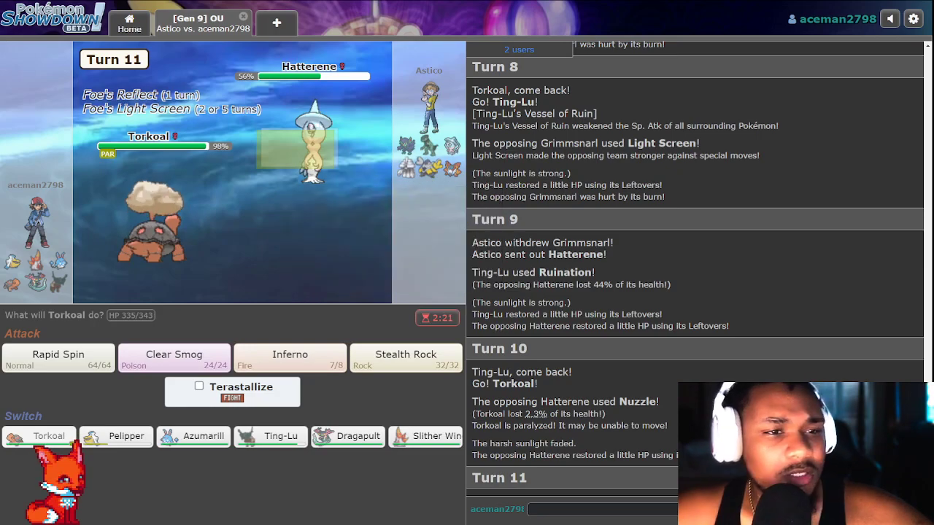
{"action": "mouse_move", "coordinate": [289, 358]}
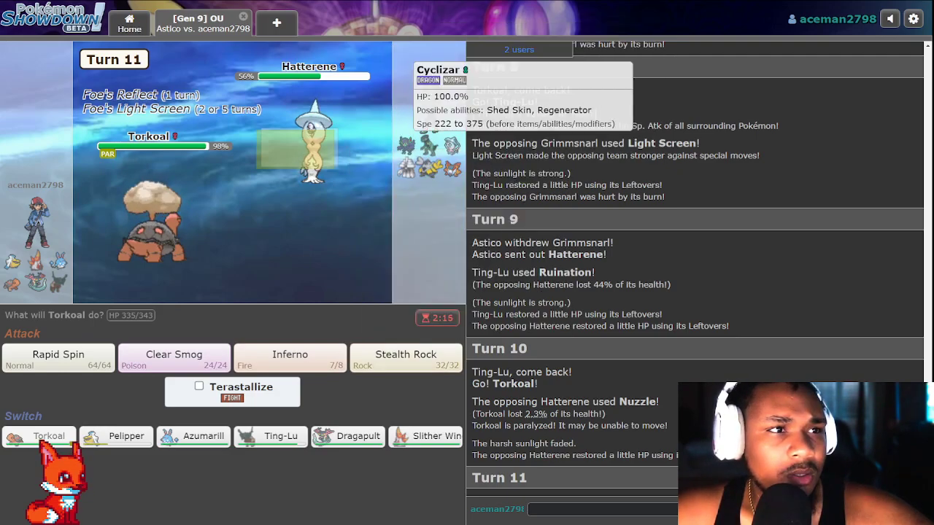
{"action": "mouse_move", "coordinate": [406, 359]}
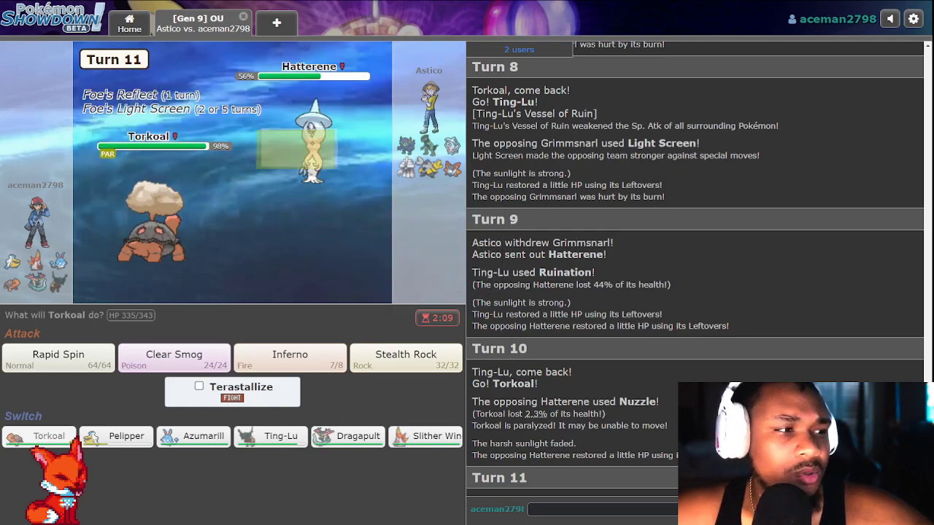
{"action": "mouse_move", "coordinate": [116, 434]}
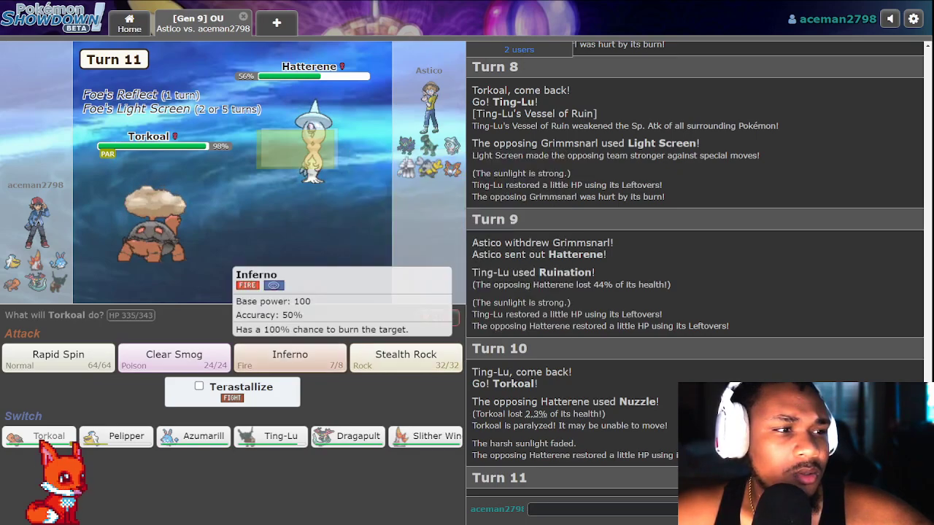
{"action": "mouse_move", "coordinate": [173, 359]}
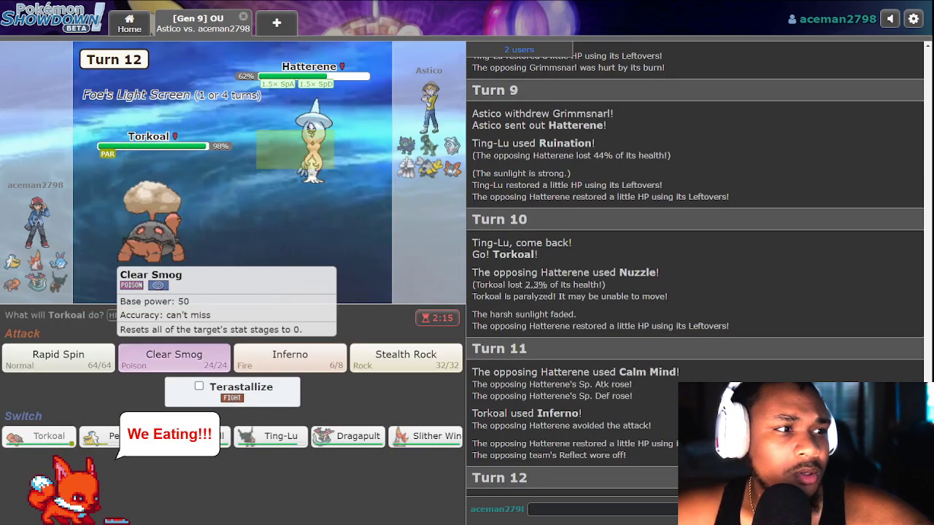
{"action": "left_click", "coordinate": [174, 358]}
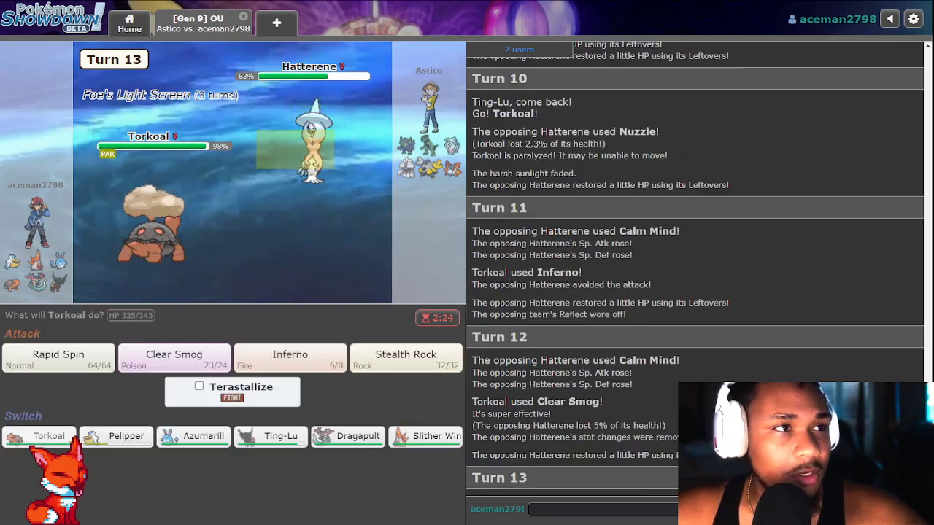
{"action": "mouse_move", "coordinate": [192, 436]}
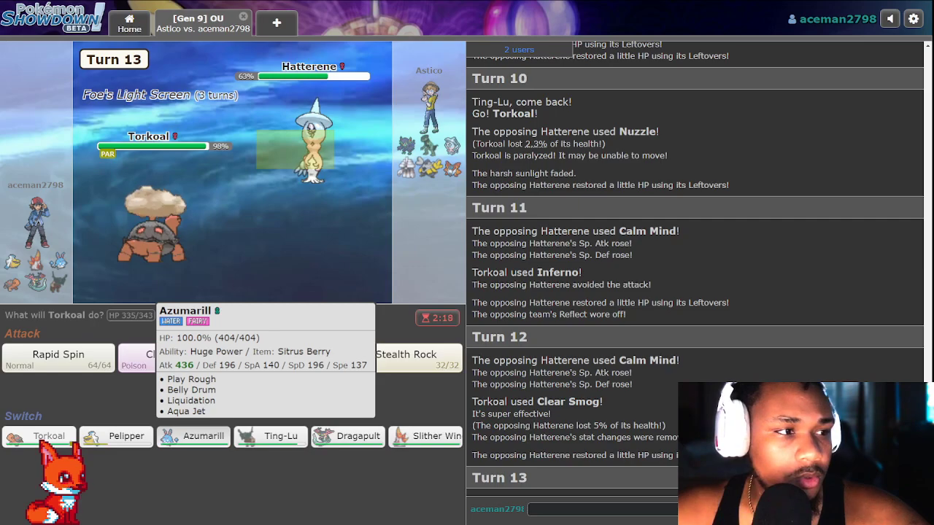
Send Azumarill in against Hatterene and choose its attack for turn 17.
{"action": "left_click", "coordinate": [192, 436]}
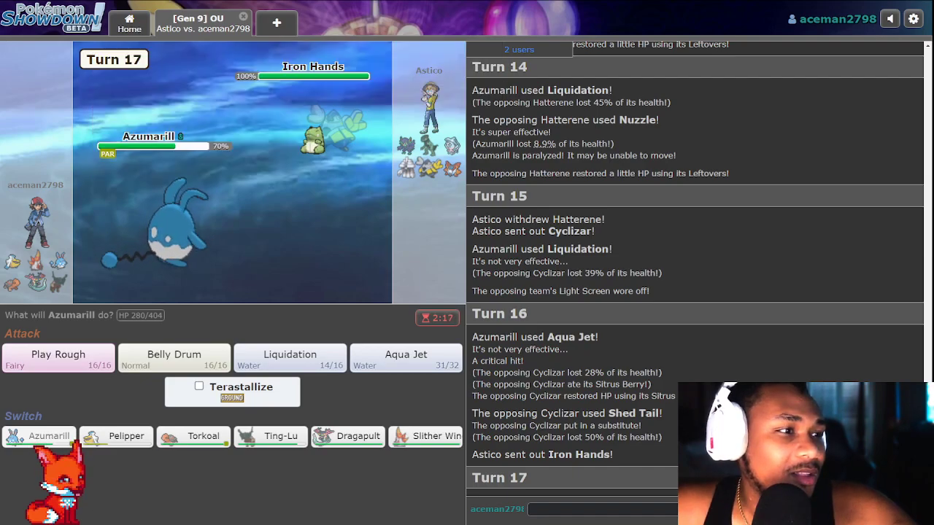
{"action": "left_click", "coordinate": [198, 385]}
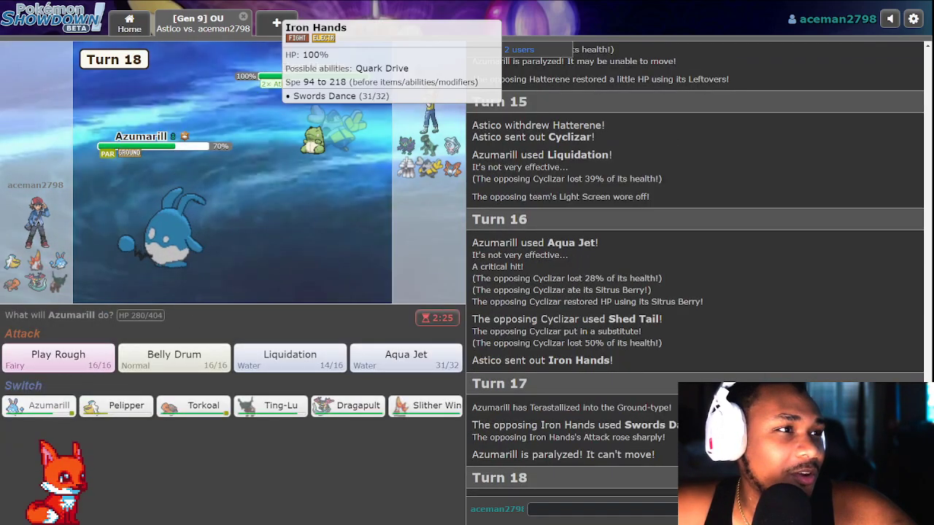
{"action": "mouse_move", "coordinate": [58, 359]}
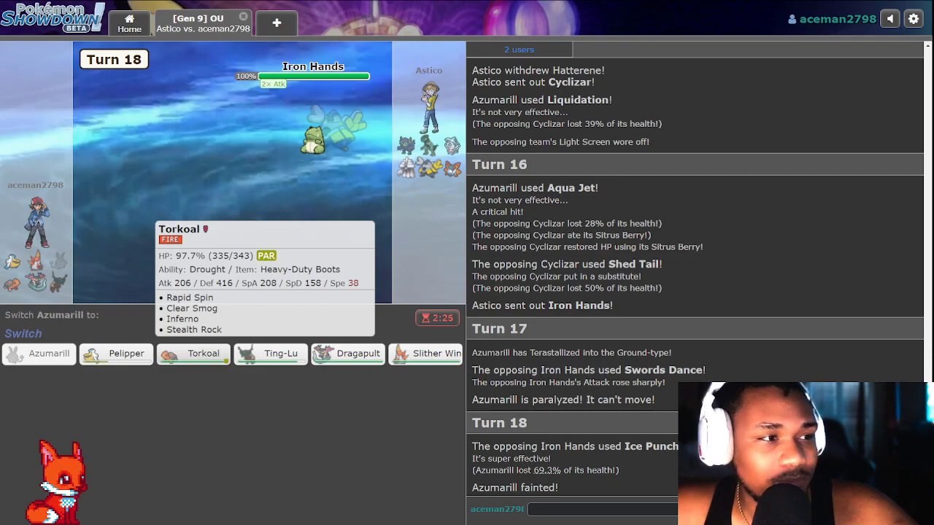
{"action": "mouse_move", "coordinate": [270, 353]}
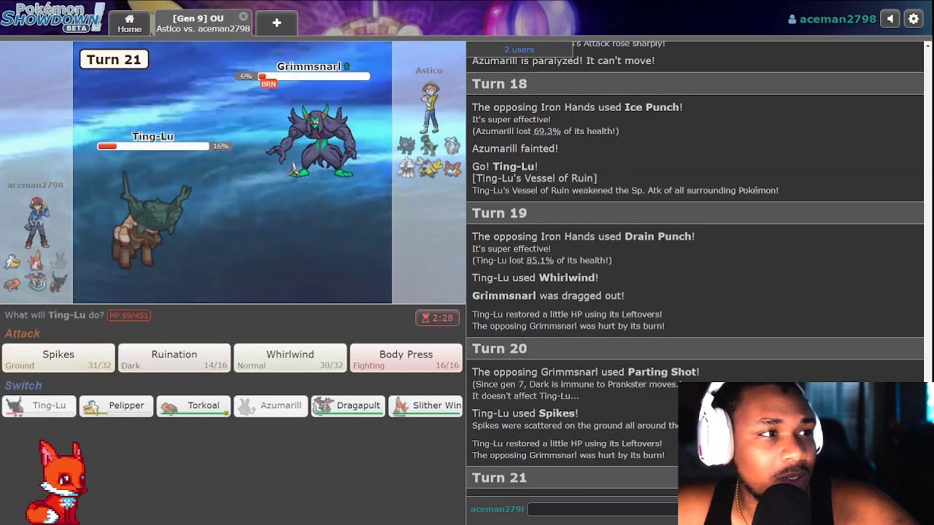
{"action": "mouse_move", "coordinate": [406, 357]}
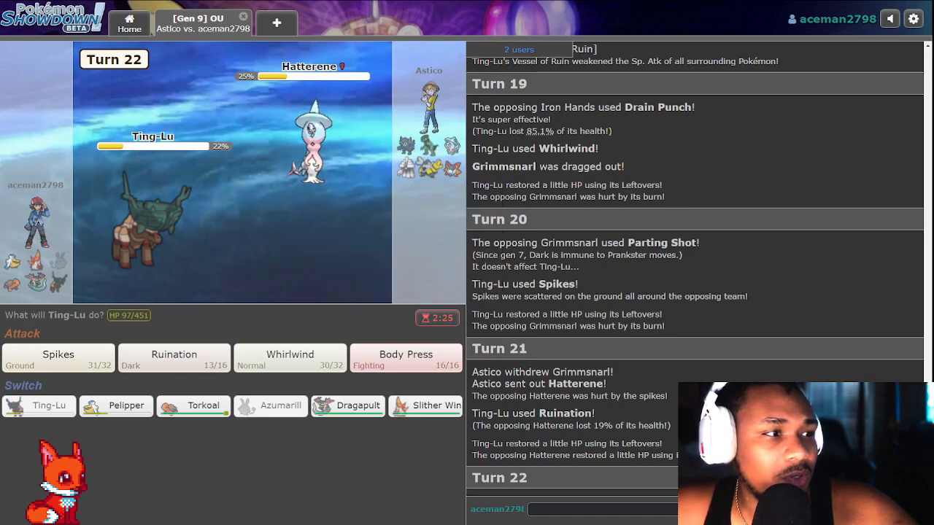
Chip Hatterene with Ting-Lu's Ruination, then have Pelipper attack with Surf.
{"action": "left_click", "coordinate": [174, 357]}
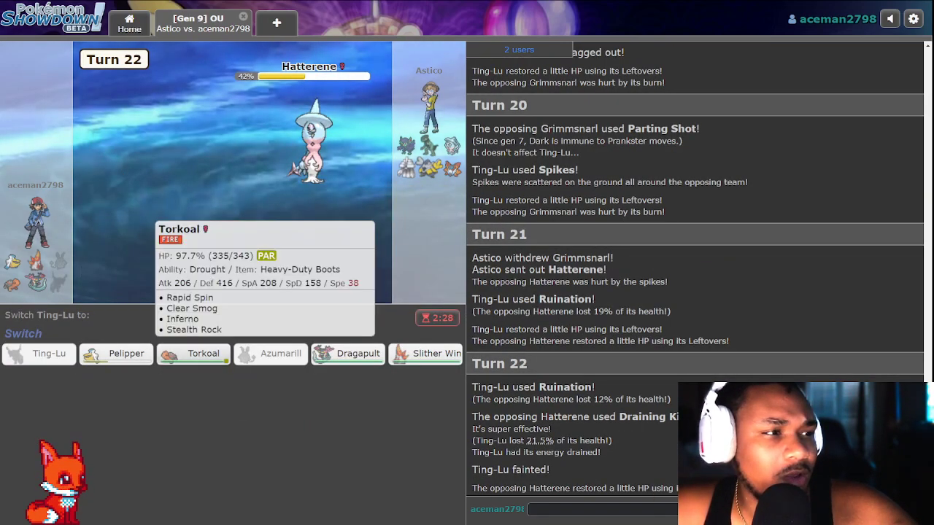
{"action": "mouse_move", "coordinate": [347, 353]}
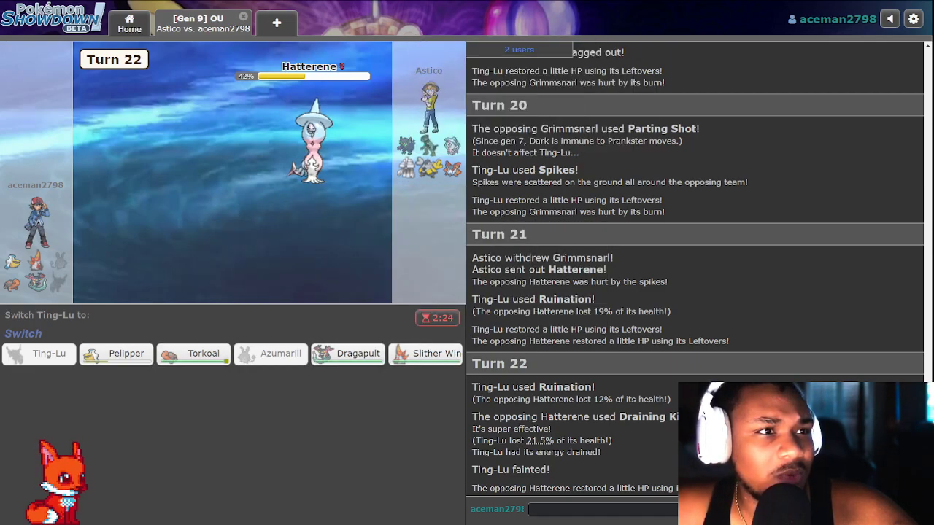
{"action": "mouse_move", "coordinate": [426, 353]}
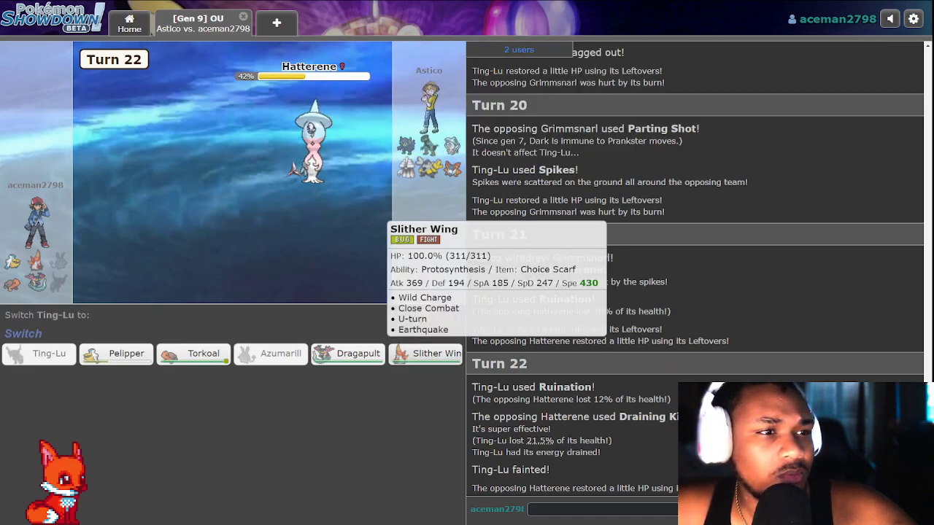
{"action": "mouse_move", "coordinate": [347, 354]}
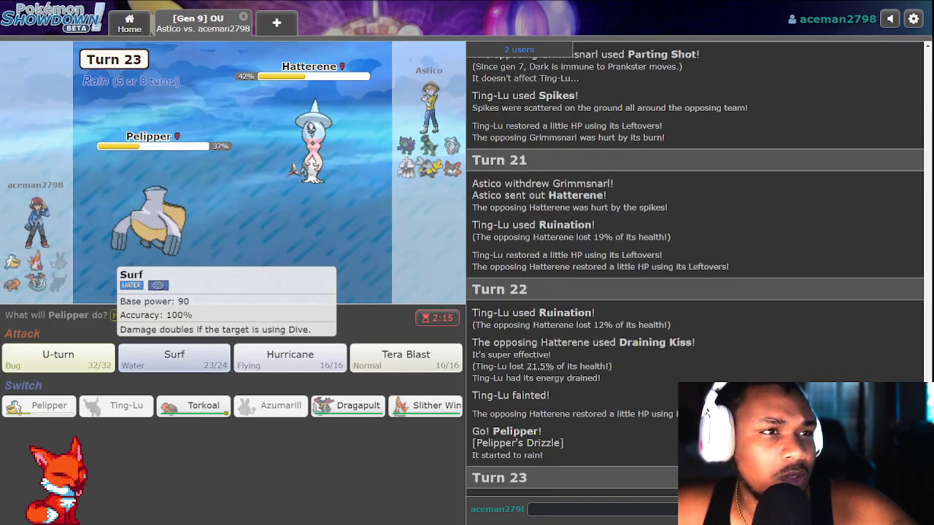
{"action": "left_click", "coordinate": [174, 358]}
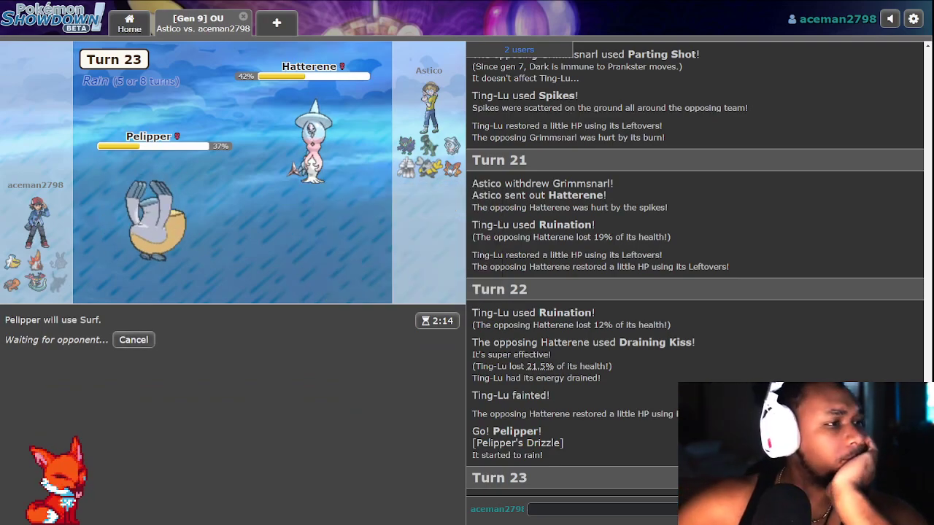
{"action": "mouse_move", "coordinate": [313, 131]}
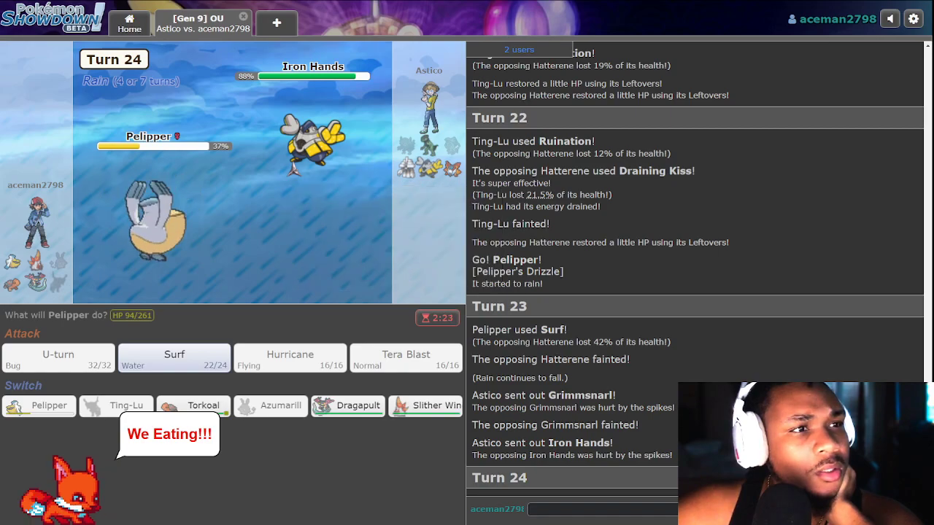
{"action": "mouse_move", "coordinate": [424, 405]}
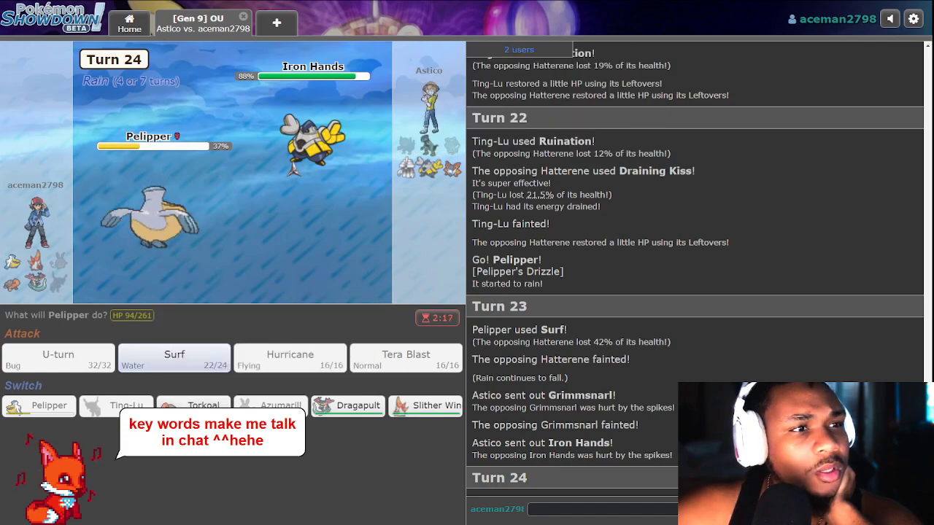
{"action": "mouse_move", "coordinate": [429, 99]}
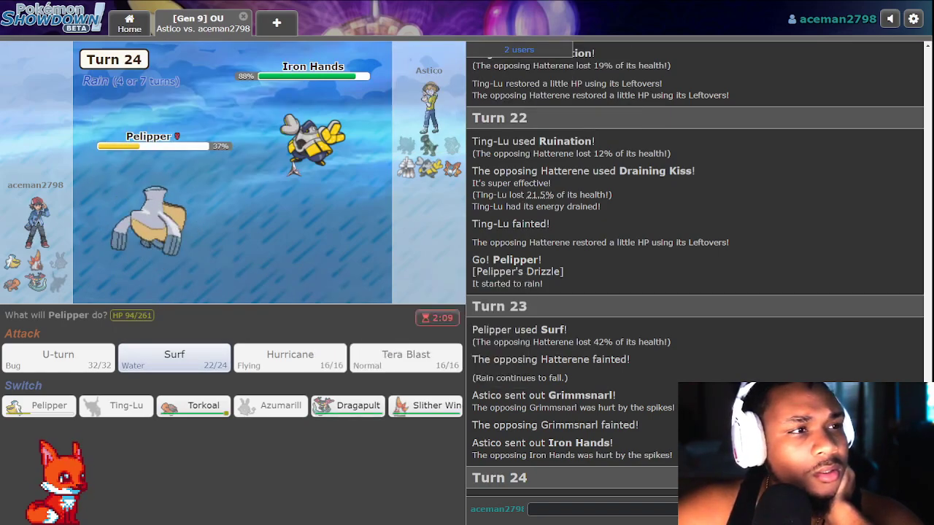
{"action": "mouse_move", "coordinate": [314, 139]}
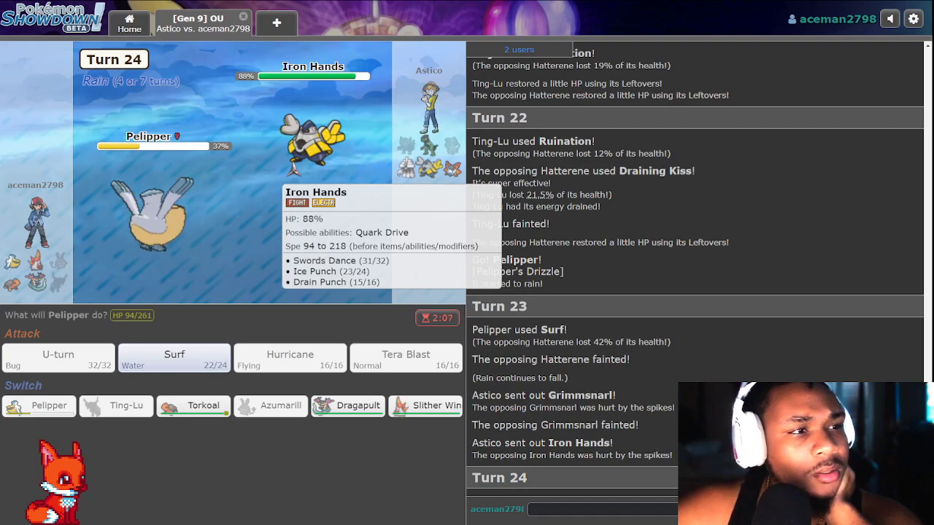
{"action": "mouse_move", "coordinate": [314, 146]}
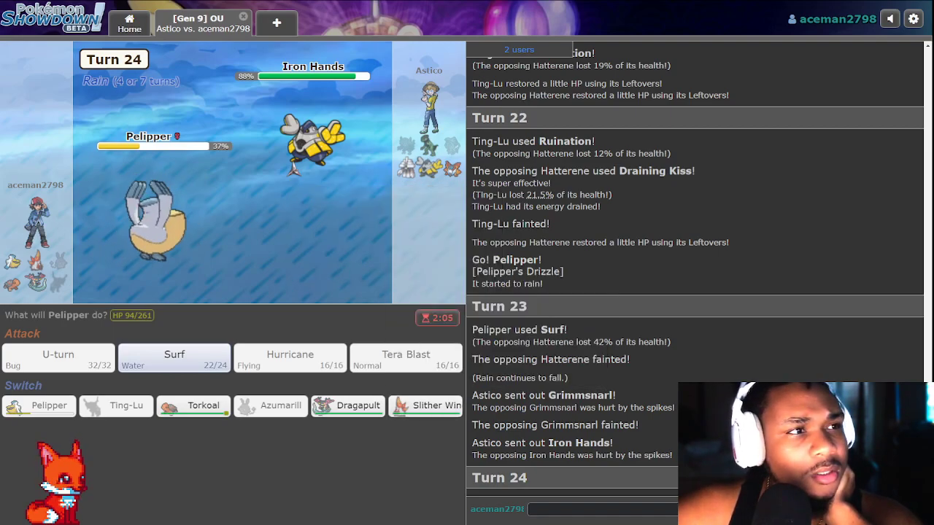
{"action": "mouse_move", "coordinate": [347, 406]}
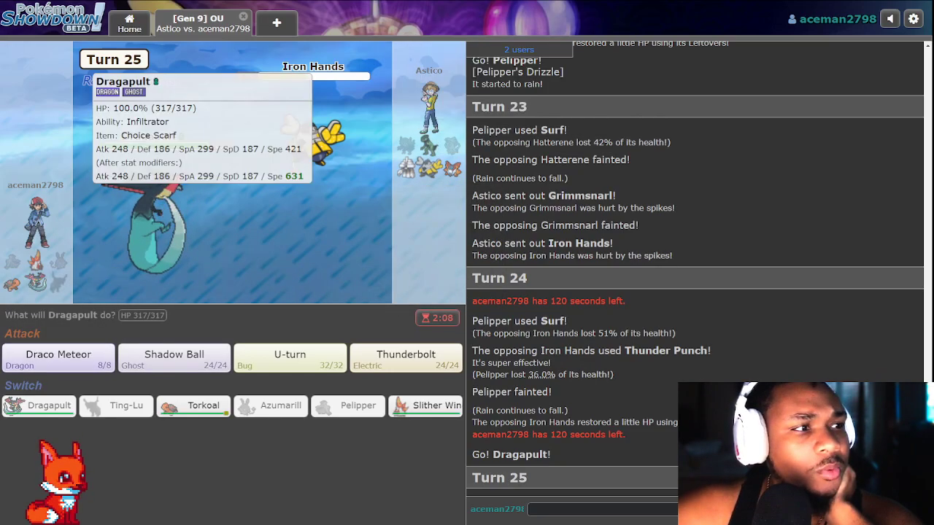
Have Dragapult attack Volcarona with Draco Meteor.
{"action": "left_click", "coordinate": [58, 357]}
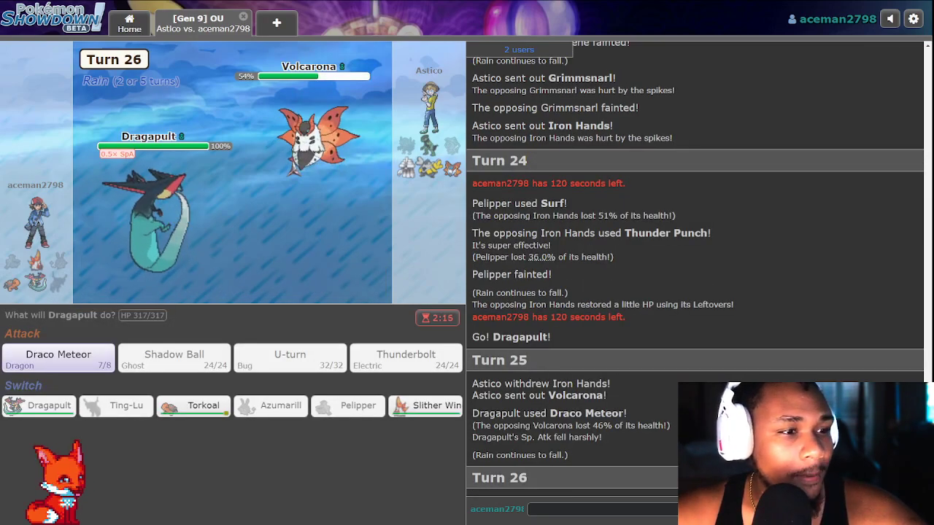
{"action": "mouse_move", "coordinate": [426, 406]}
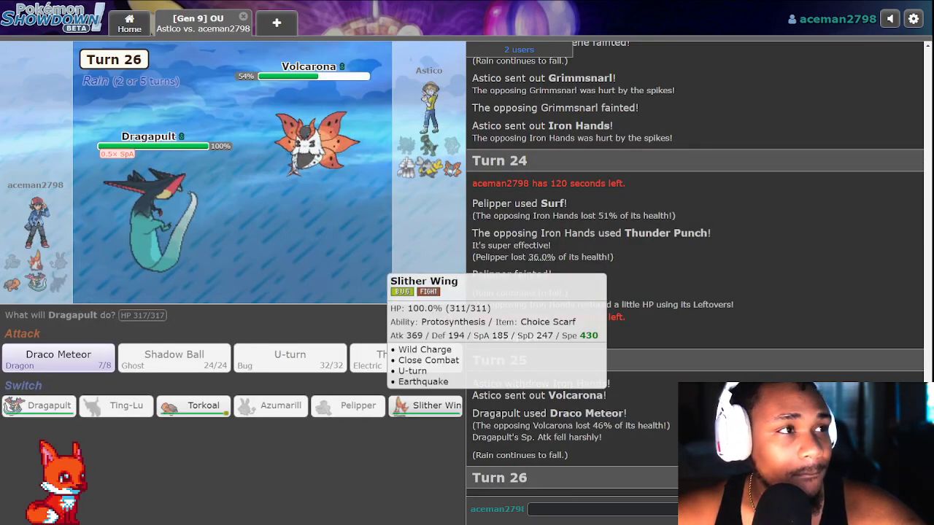
{"action": "mouse_move", "coordinate": [280, 406]}
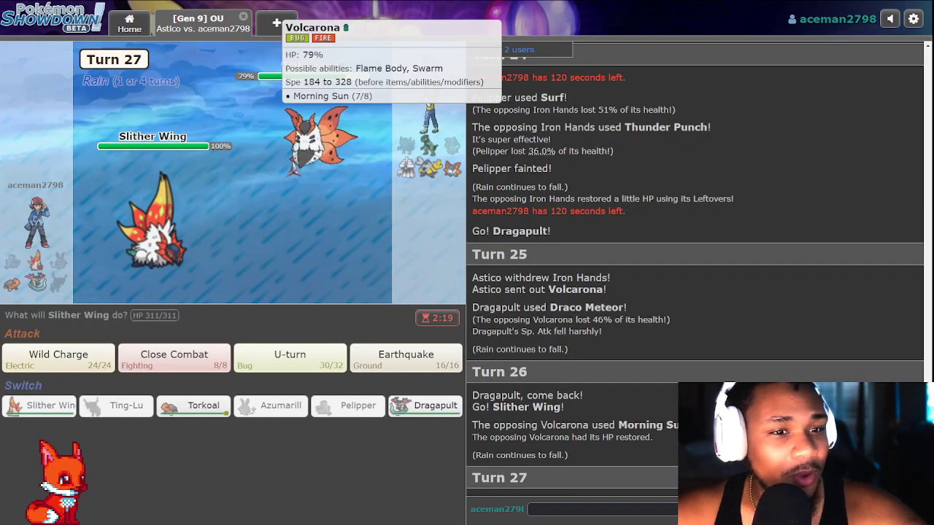
Have Slither Wing hit Volcarona with Earthquake.
{"action": "left_click", "coordinate": [406, 359]}
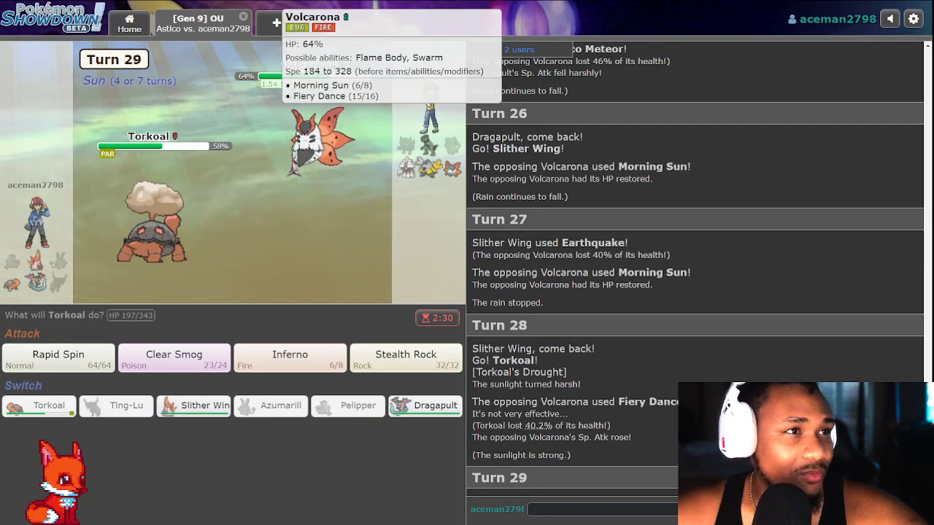
{"action": "mouse_move", "coordinate": [289, 354]}
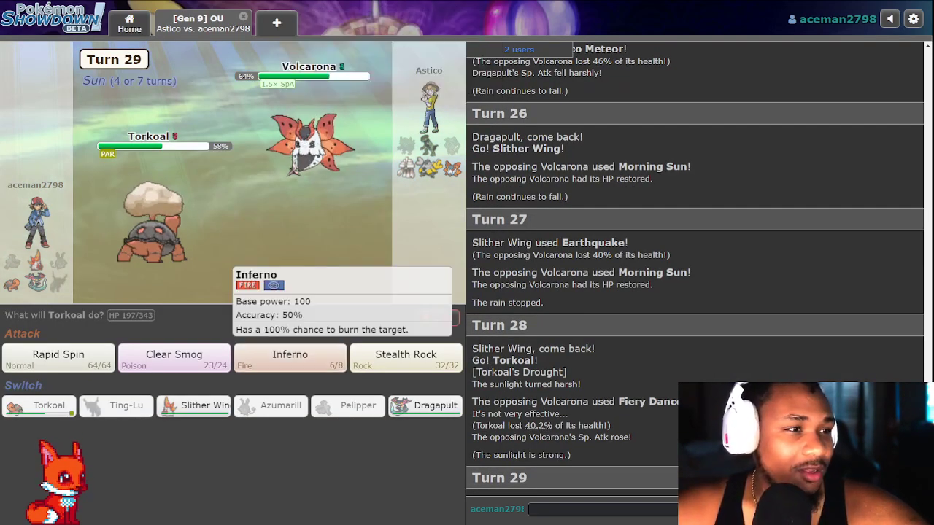
Use Torkoal's Inferno, then replace fainted Torkoal with Slither Wing and attack Garganacl.
{"action": "left_click", "coordinate": [288, 357]}
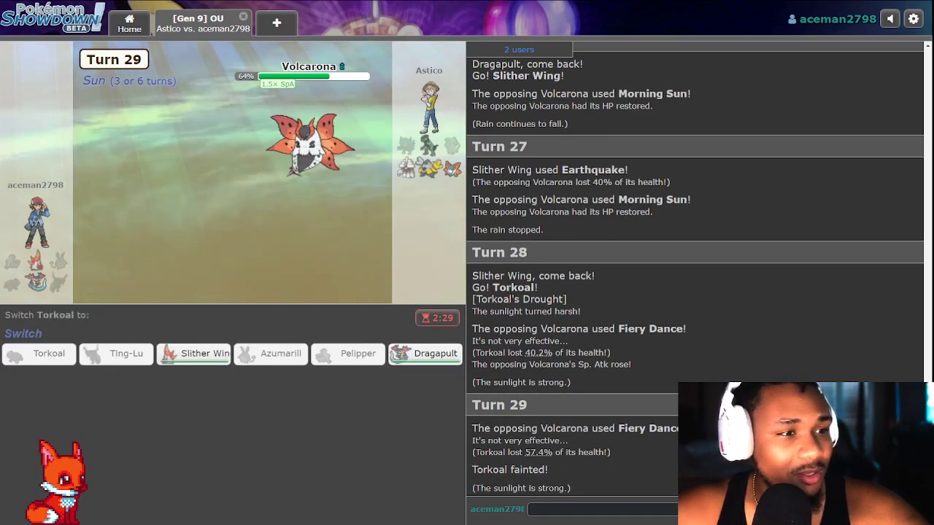
{"action": "left_click", "coordinate": [192, 353]}
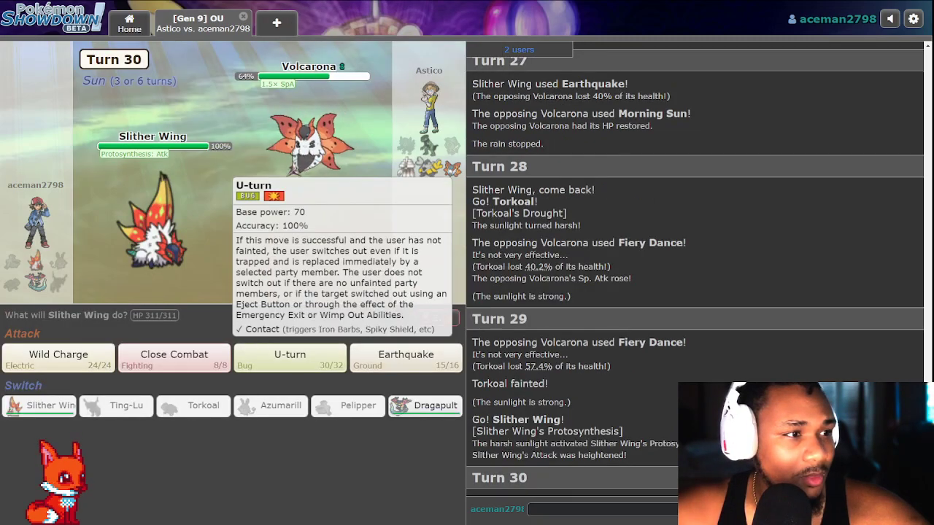
{"action": "left_click", "coordinate": [173, 357]}
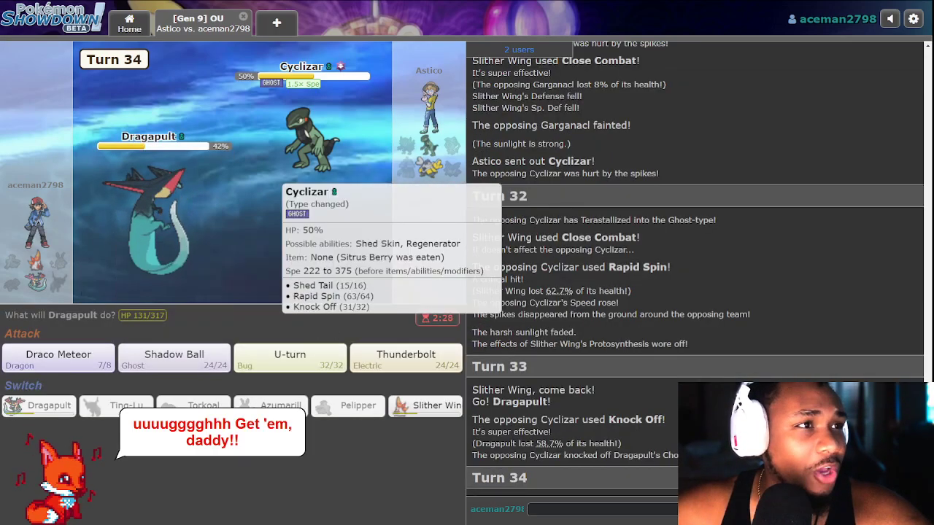
Choose the turn-33 move, then have Dragapult fire Shadow Ball at Cyclizar on turn 34.
{"action": "left_click", "coordinate": [173, 357]}
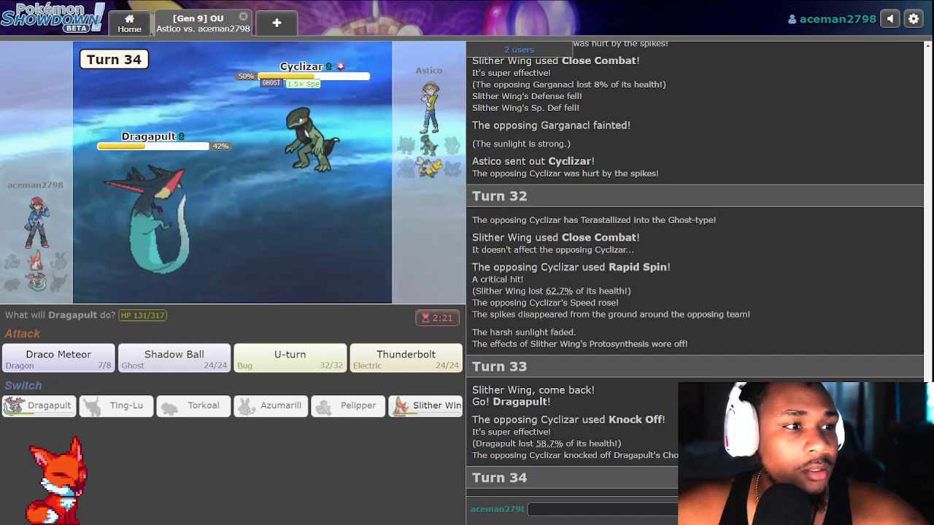
{"action": "left_click", "coordinate": [173, 354]}
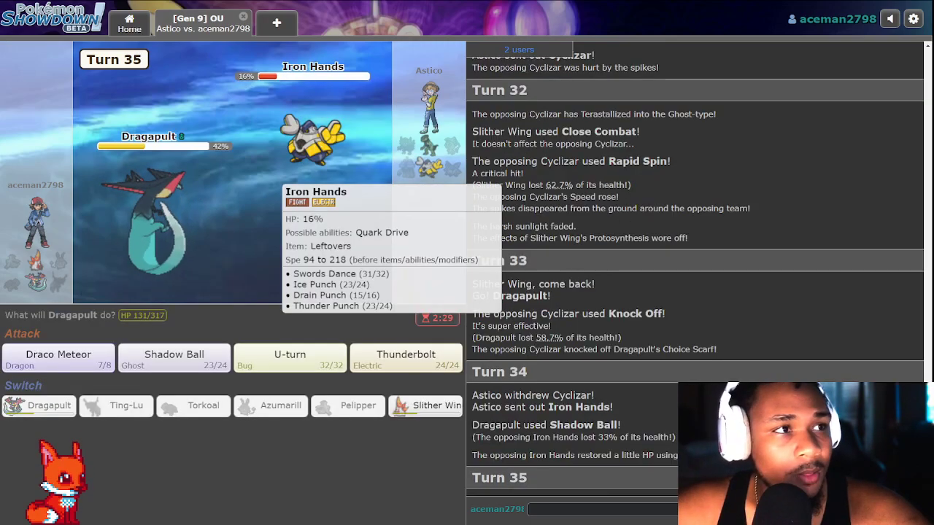
Knock out Iron Hands with Dragapult's Shadow Ball and bring up the page's context menu.
{"action": "left_click", "coordinate": [173, 354]}
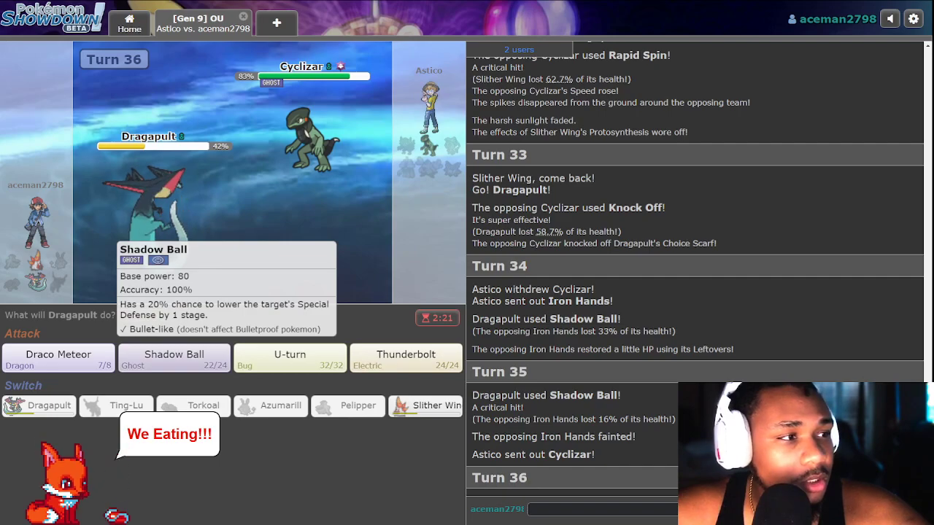
{"action": "right_click", "coordinate": [211, 204]}
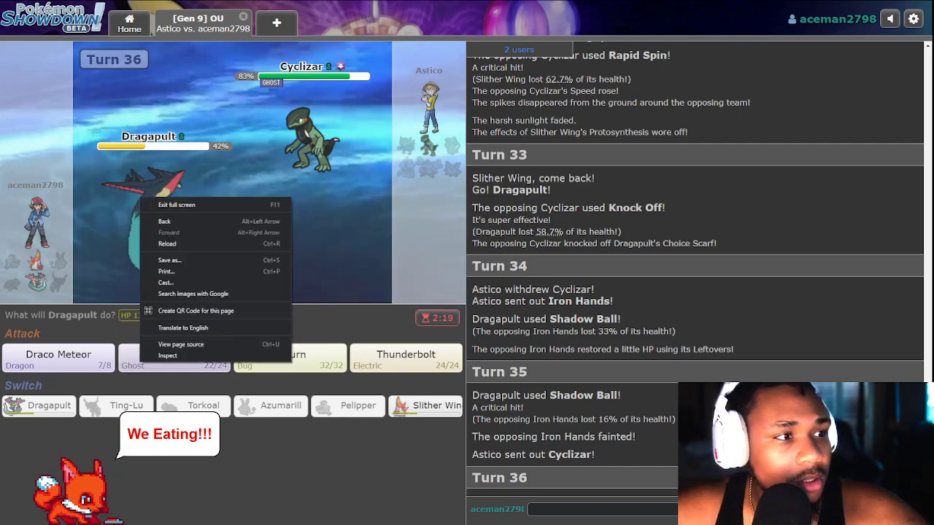